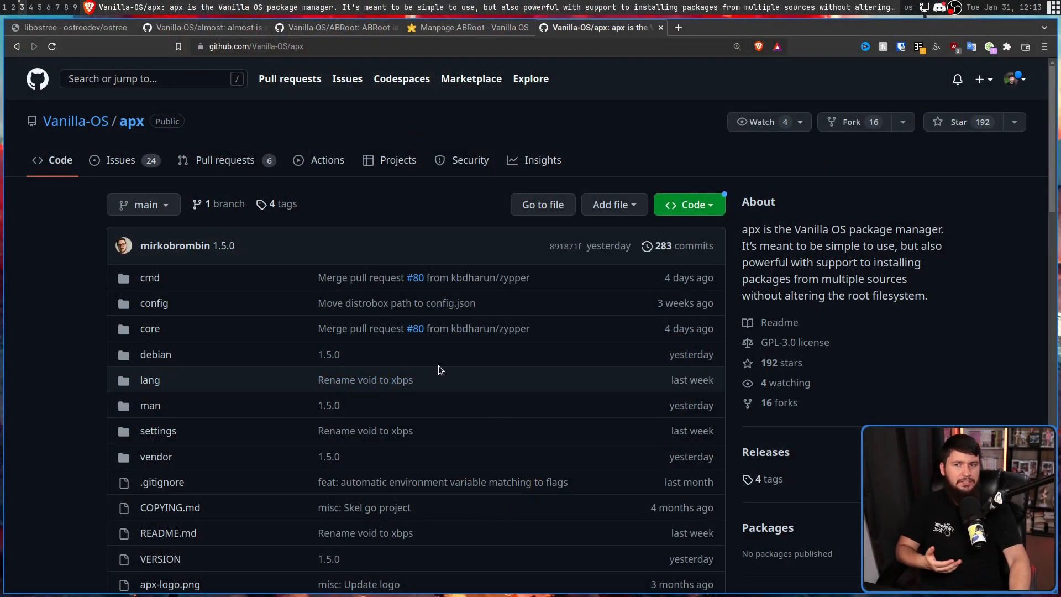
# - Scroll down the apx GitHub page to read the README introduction
pyautogui.scroll(-3)
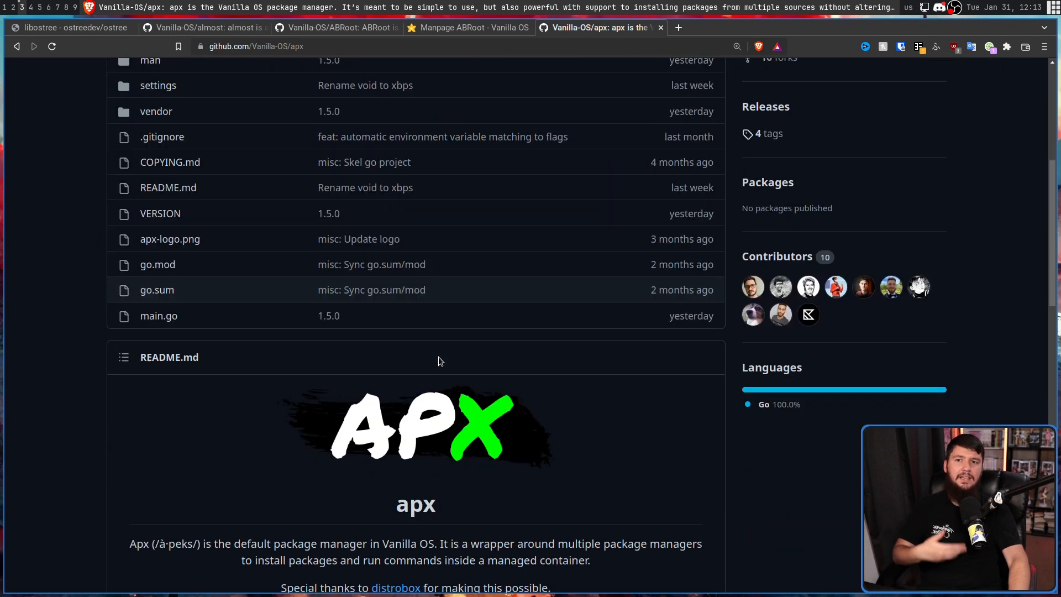
pyautogui.scroll(-3)
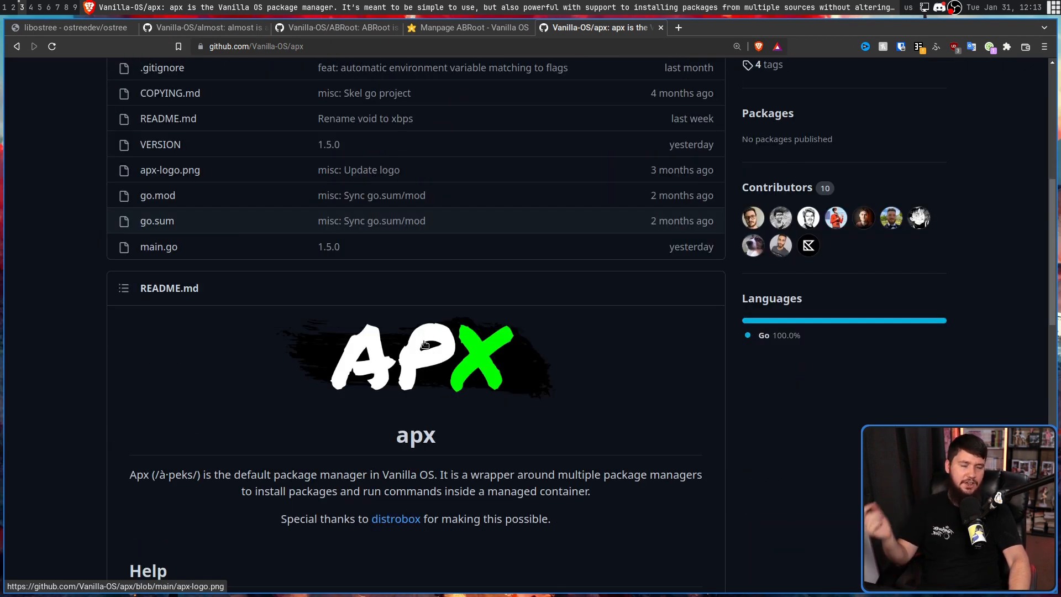
pyautogui.moveTo(414, 331)
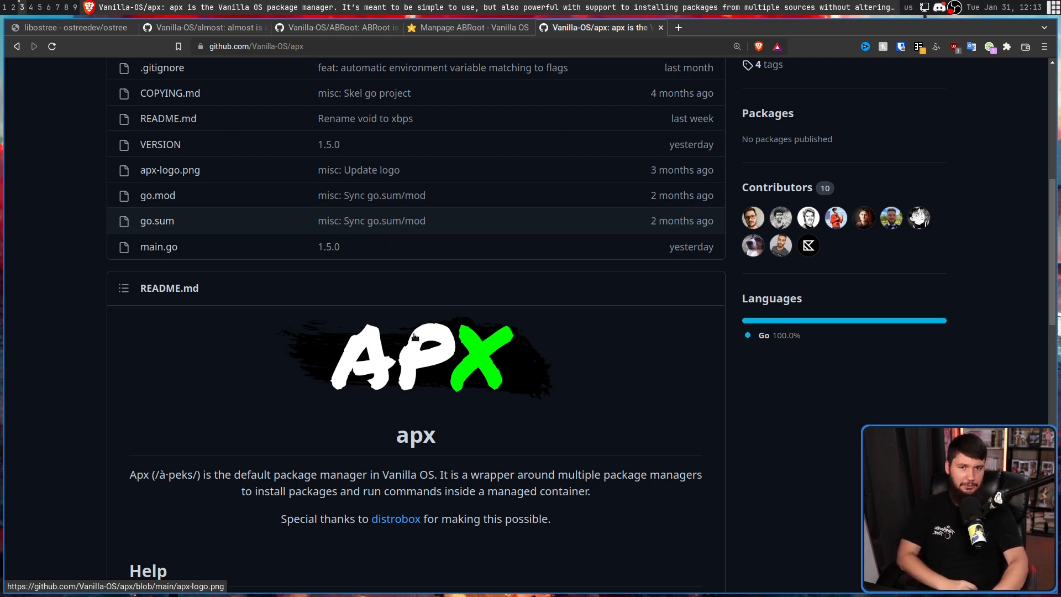
pyautogui.moveTo(415, 337)
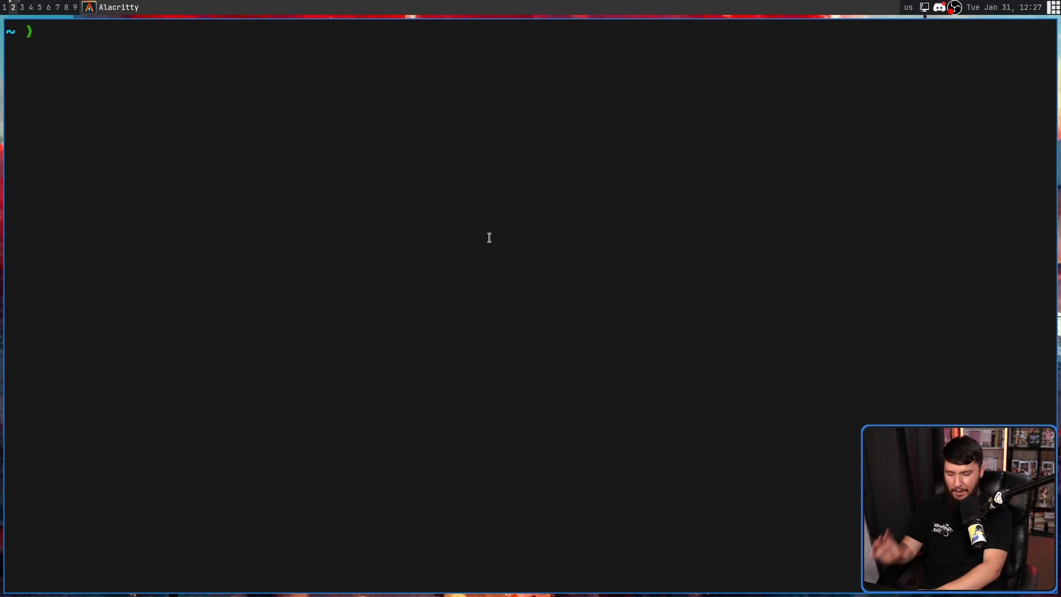
# - Install the vim-gtk3 package with 'apx install vim-gtk3'
pyautogui.write('iapx')
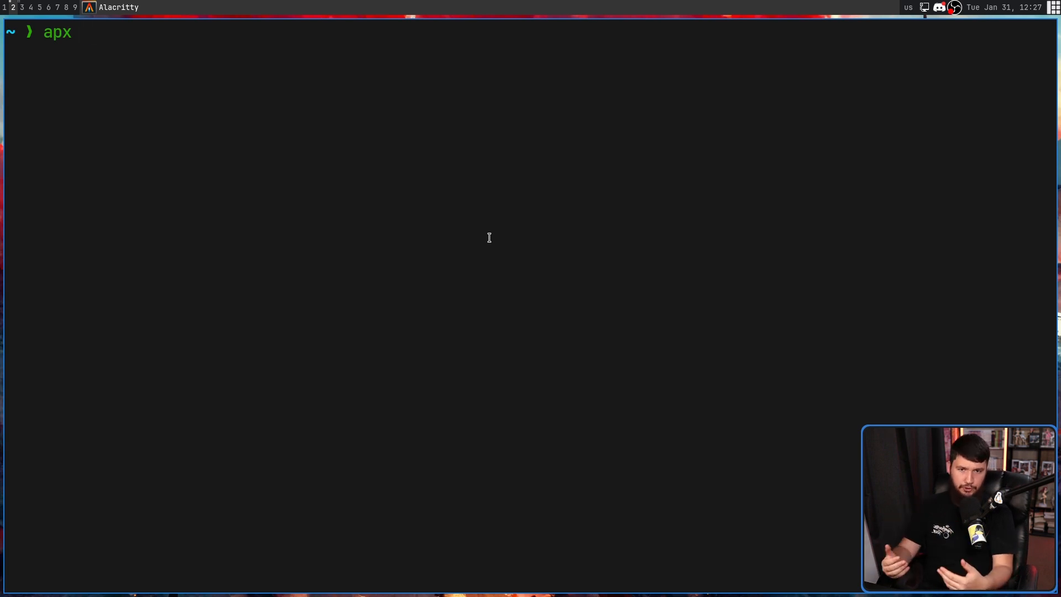
pyautogui.write('install')
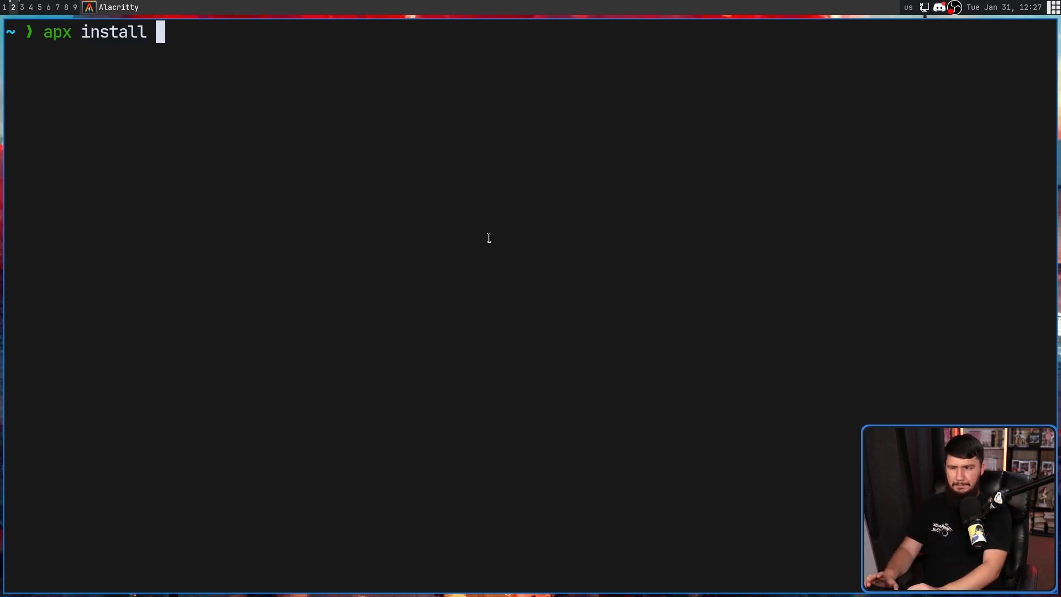
pyautogui.write('vim')
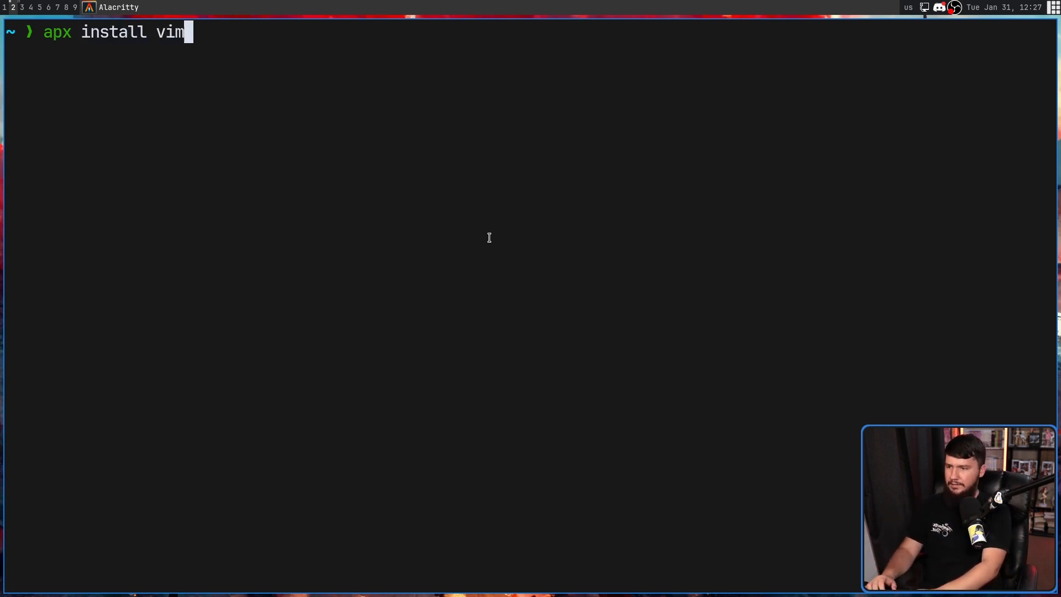
pyautogui.write('-gtk3')
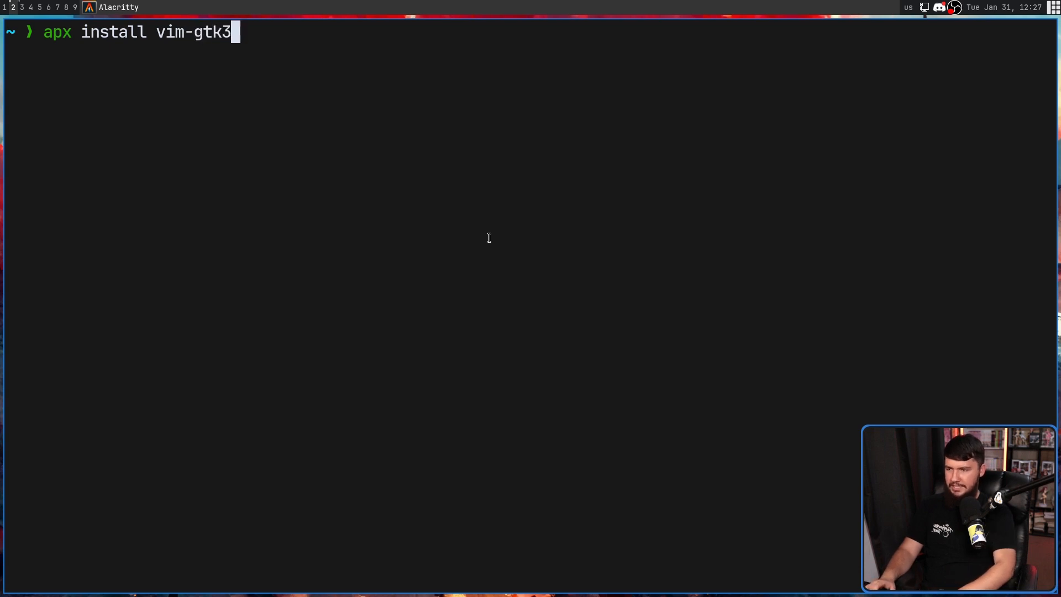
pyautogui.press('Return')
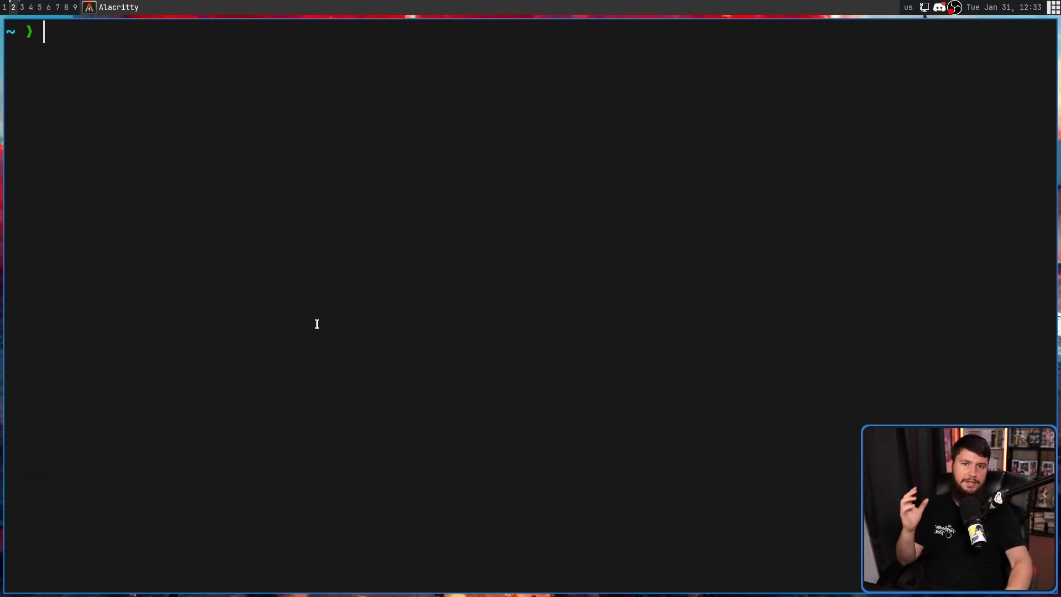
# - Launch gvim inside the apx container with 'apx run gvim'
pyautogui.write('a')
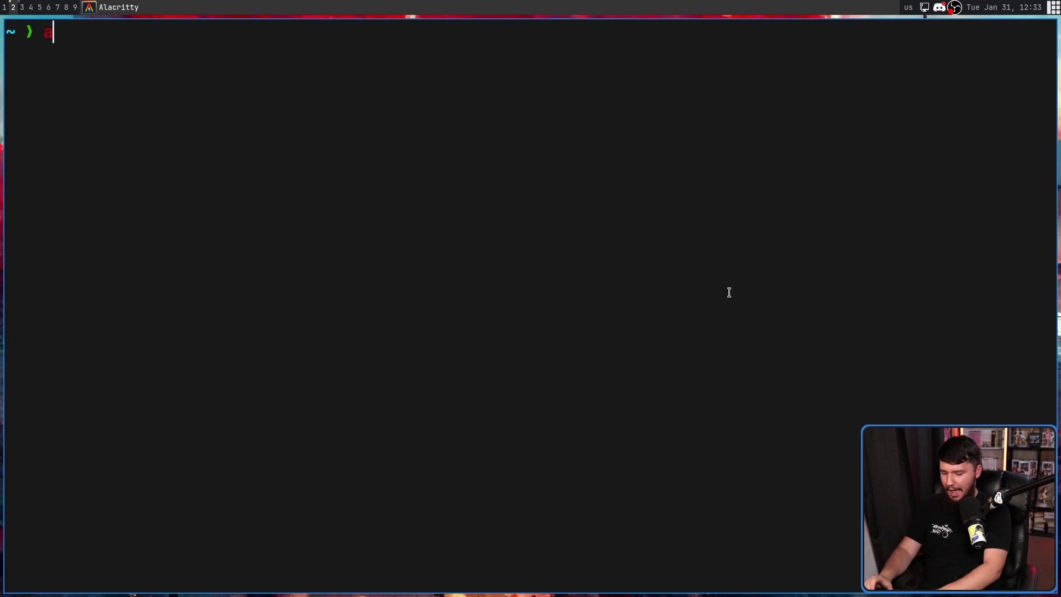
pyautogui.write('px run gvim')
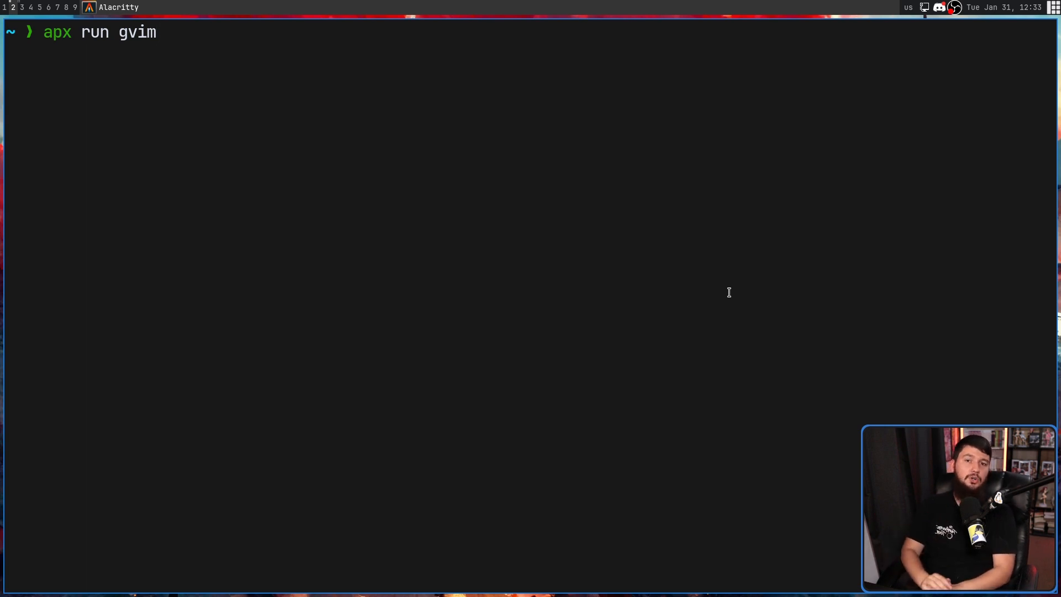
pyautogui.press('Return')
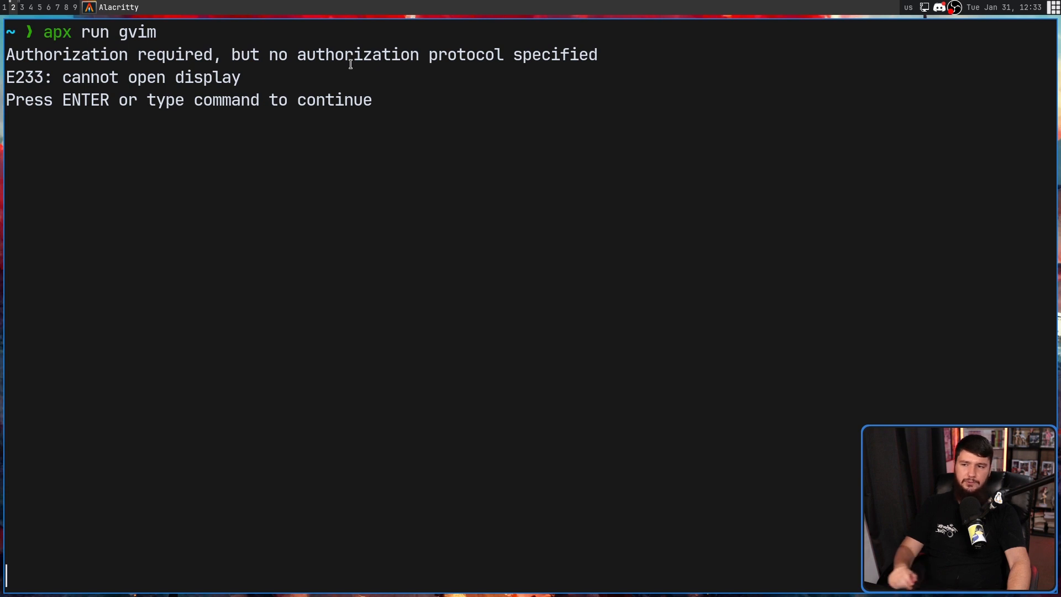
# - Dismiss the display error and quit the fallback terminal Vim with :q!
pyautogui.press('Return')
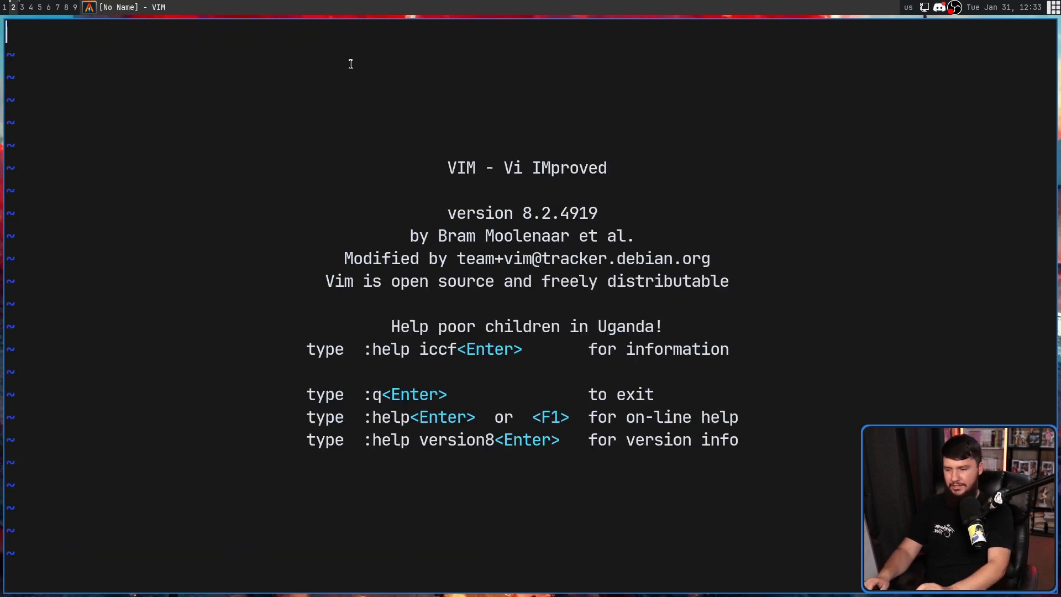
pyautogui.write(':q!')
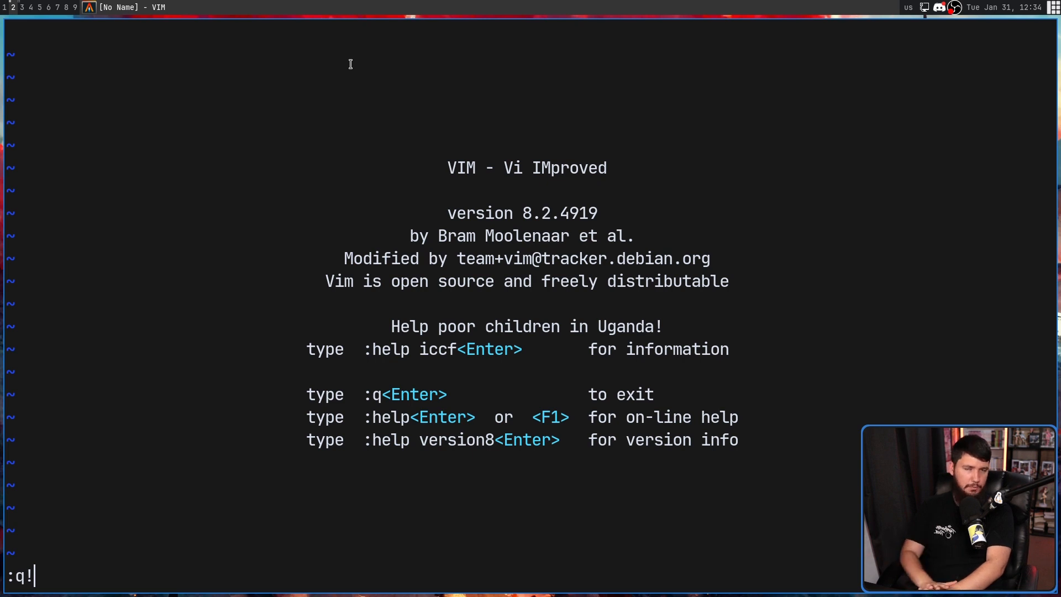
pyautogui.press('Return')
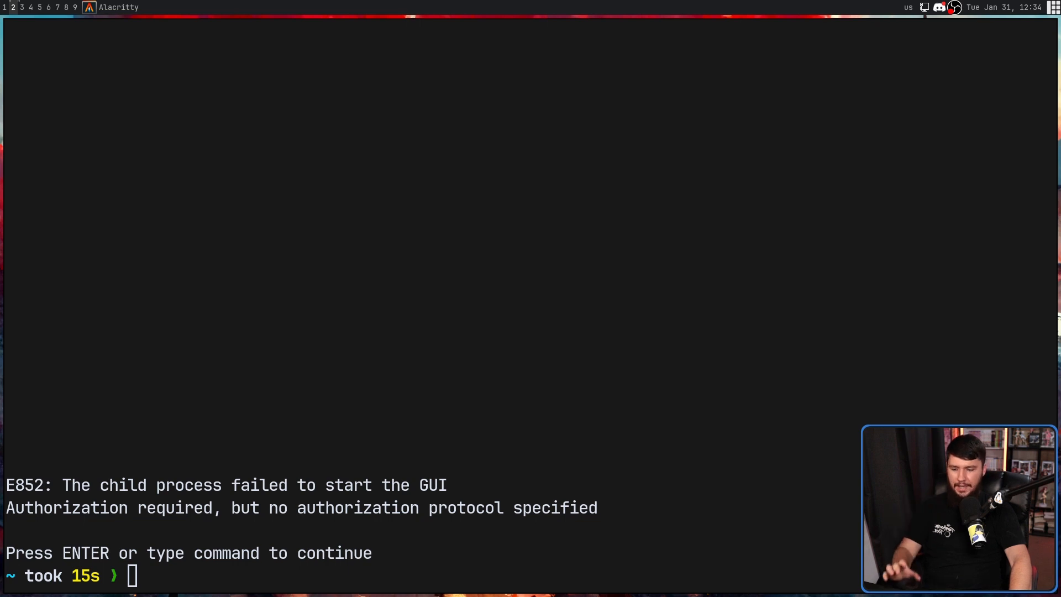
# - Allow local display connections with 'xhost +local:$(whoami)' and relaunch gvim through apx
pyautogui.write('xhost +local:$(whoami)')
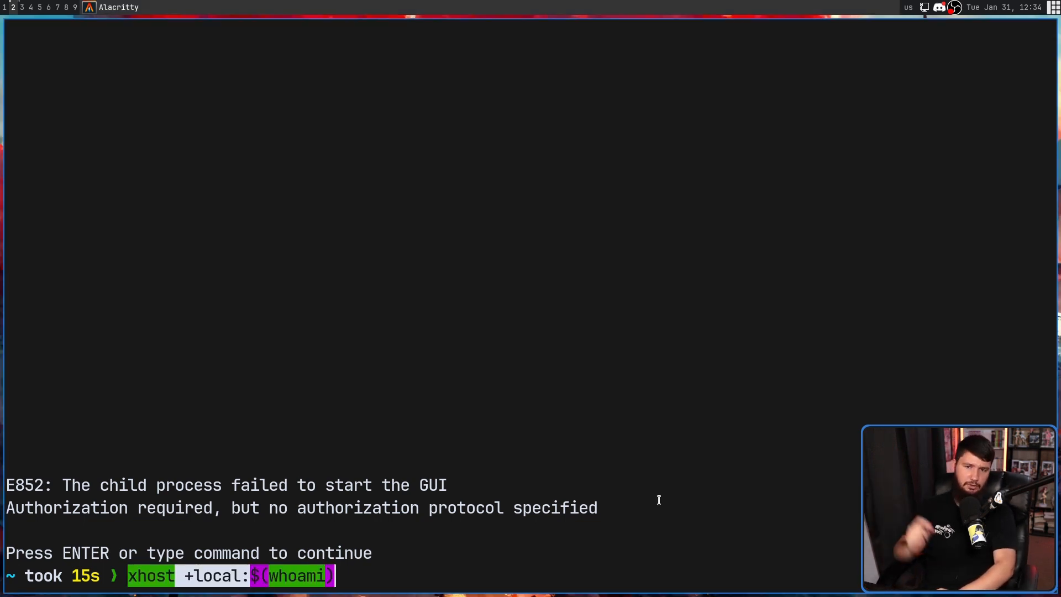
pyautogui.press('Return')
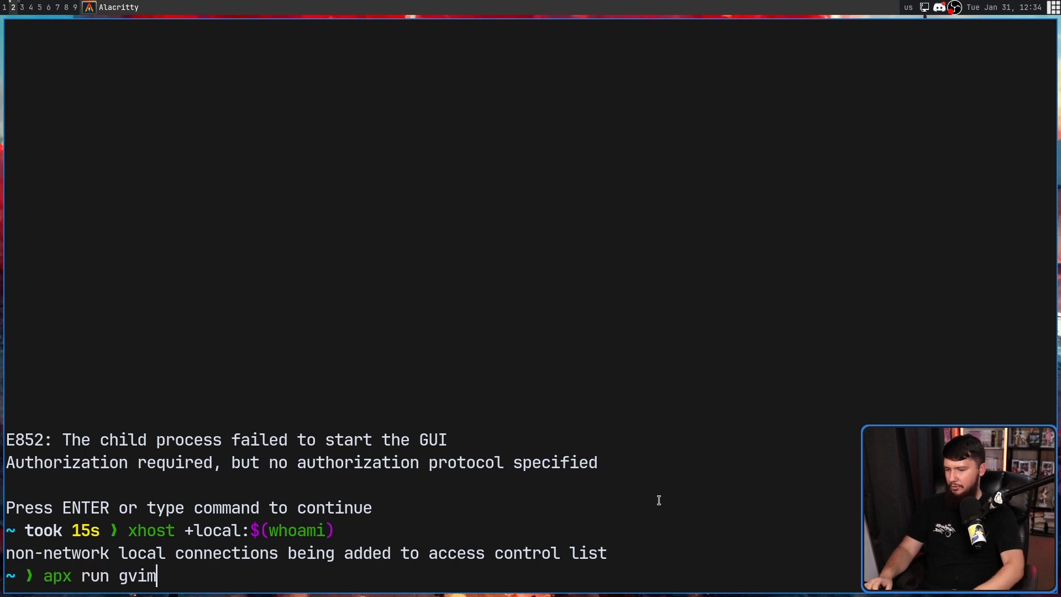
pyautogui.press('Return')
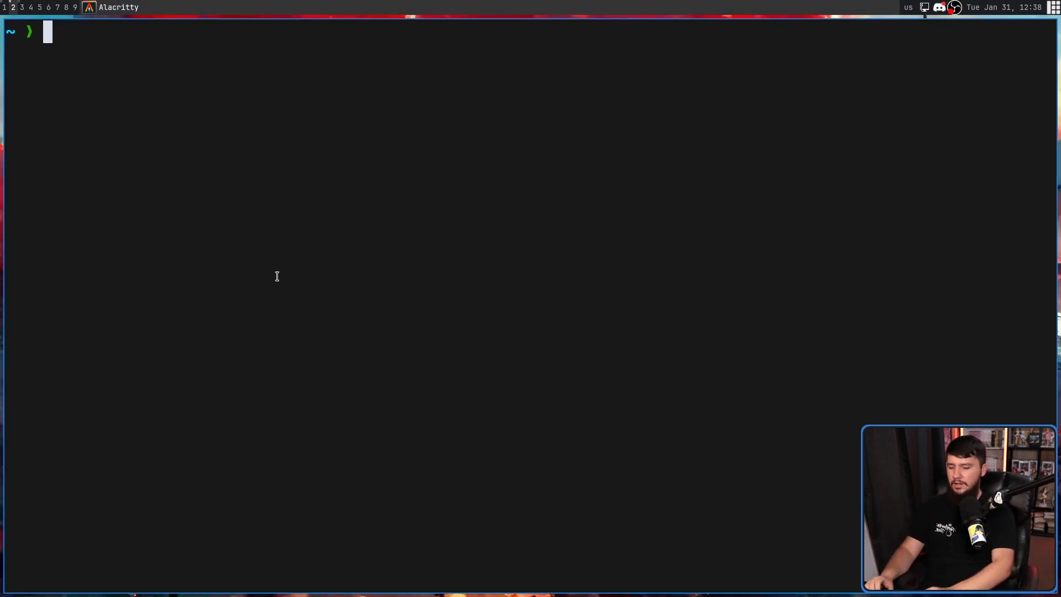
# - Run 'distrobox list' to show the running apx_managed Ubuntu container
pyautogui.write('distro')
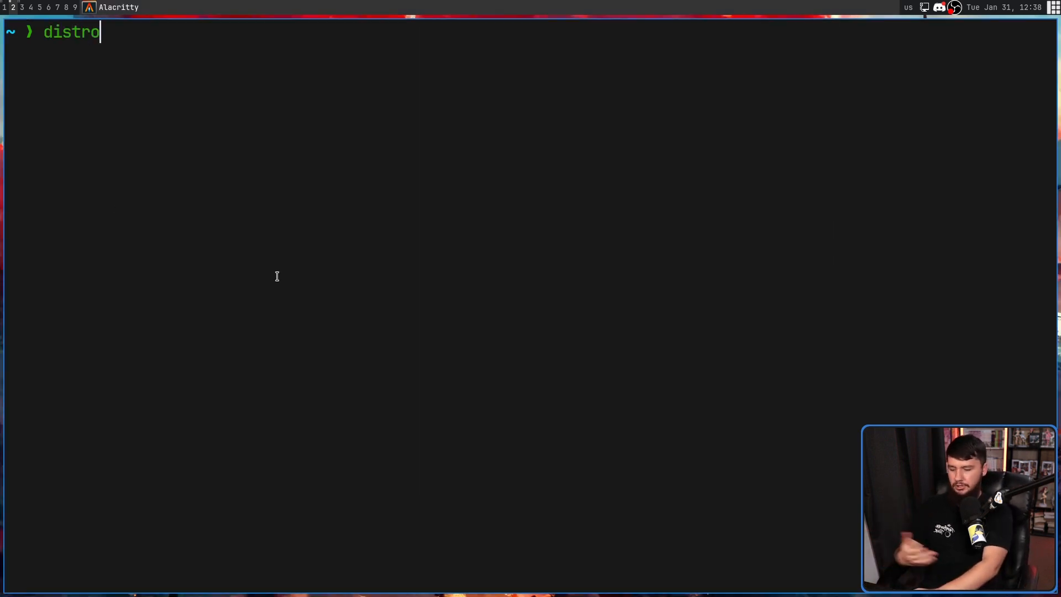
pyautogui.write('box')
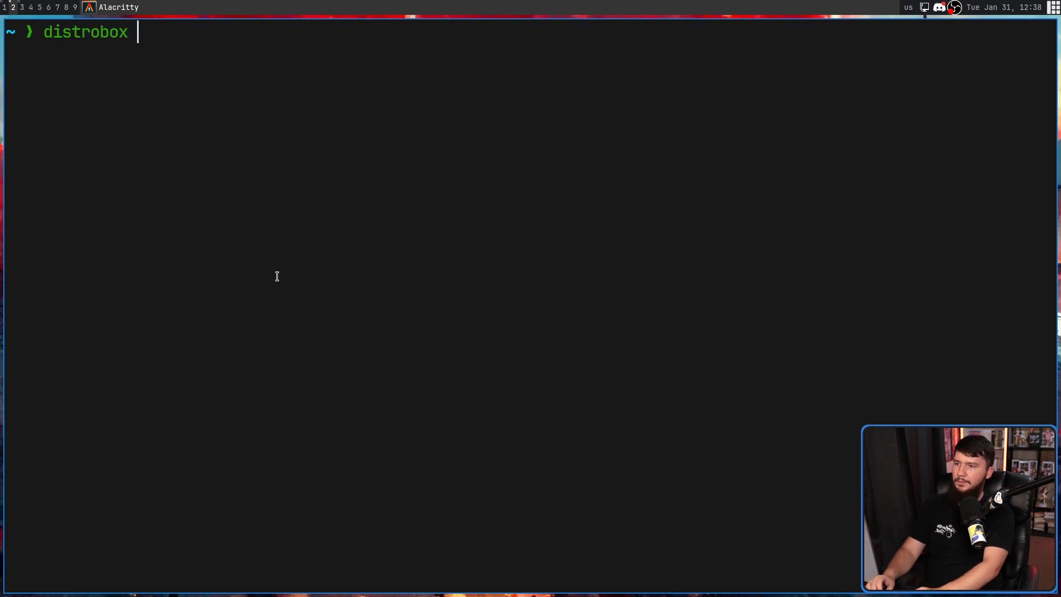
pyautogui.write('list')
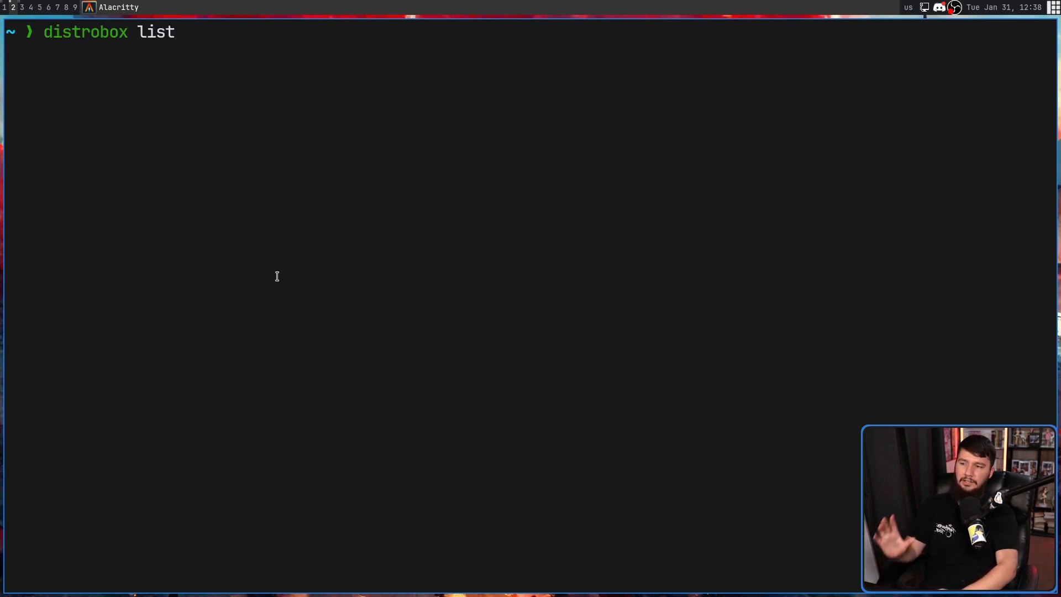
pyautogui.press('Return')
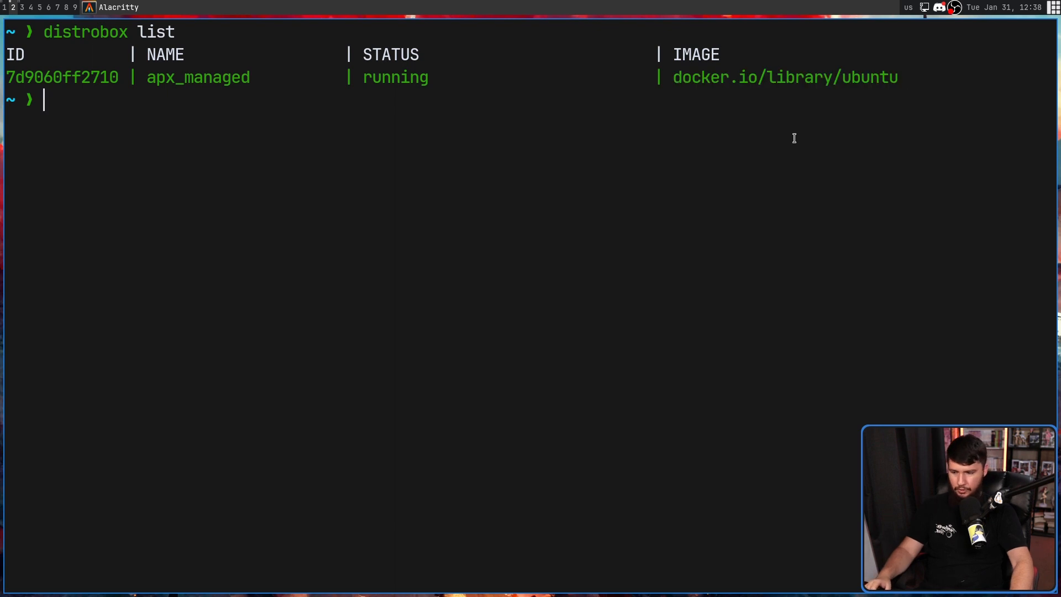
# - Start 'apx install' and try the --aur then --dnf package-manager flags
pyautogui.write('apx')
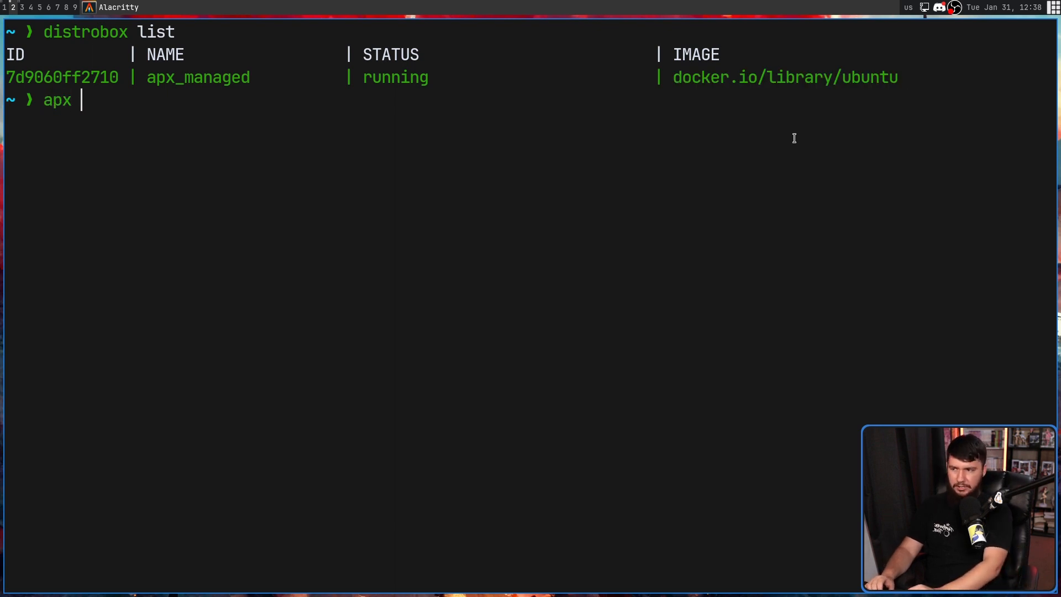
pyautogui.write('install')
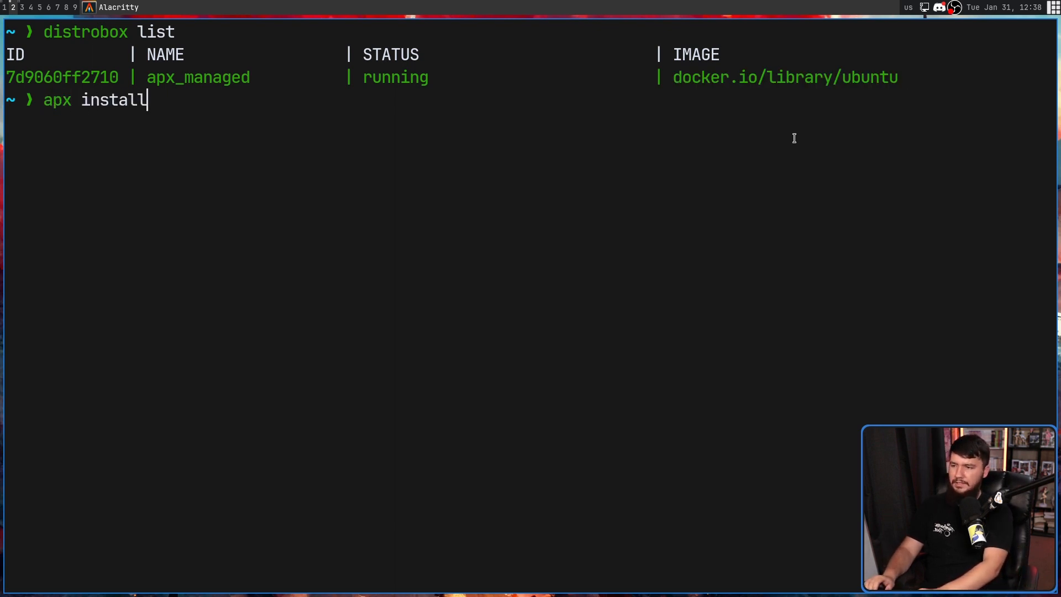
pyautogui.write('--apk')
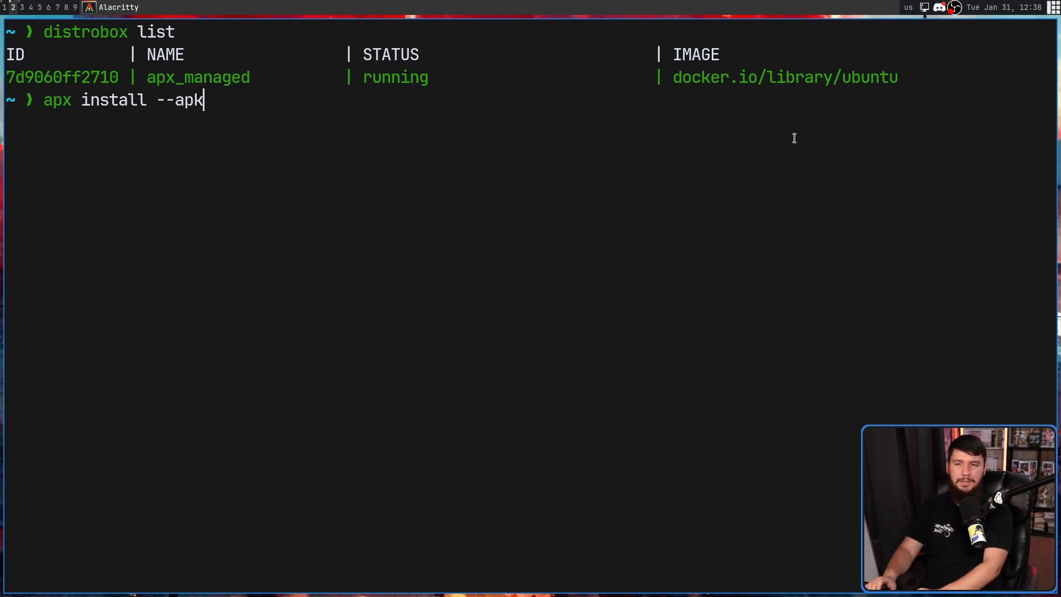
pyautogui.press('BackSpace')
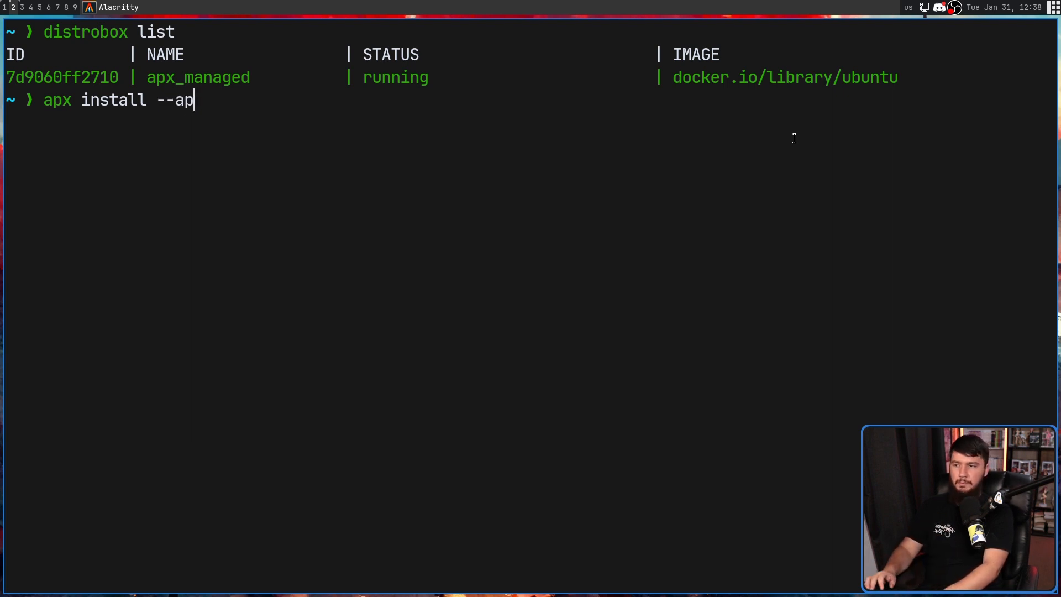
pyautogui.write('ur')
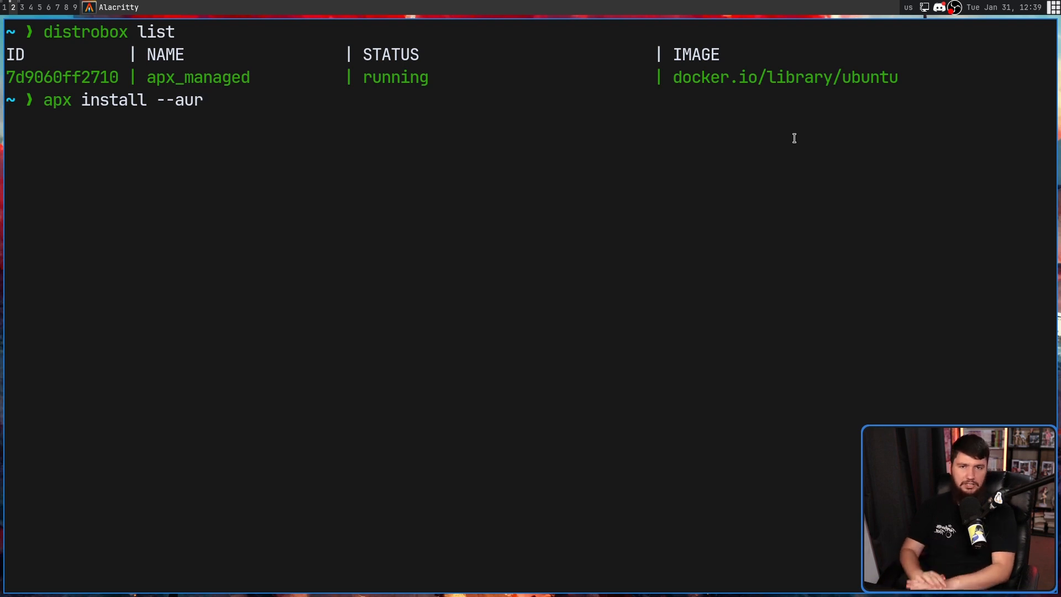
pyautogui.press('BackSpace')
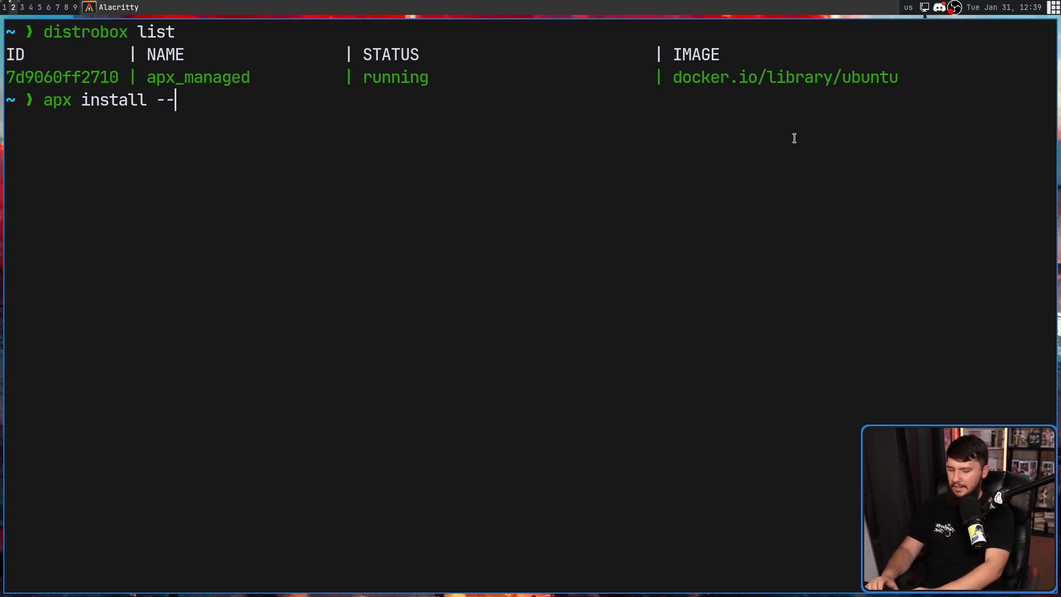
pyautogui.write('dnf')
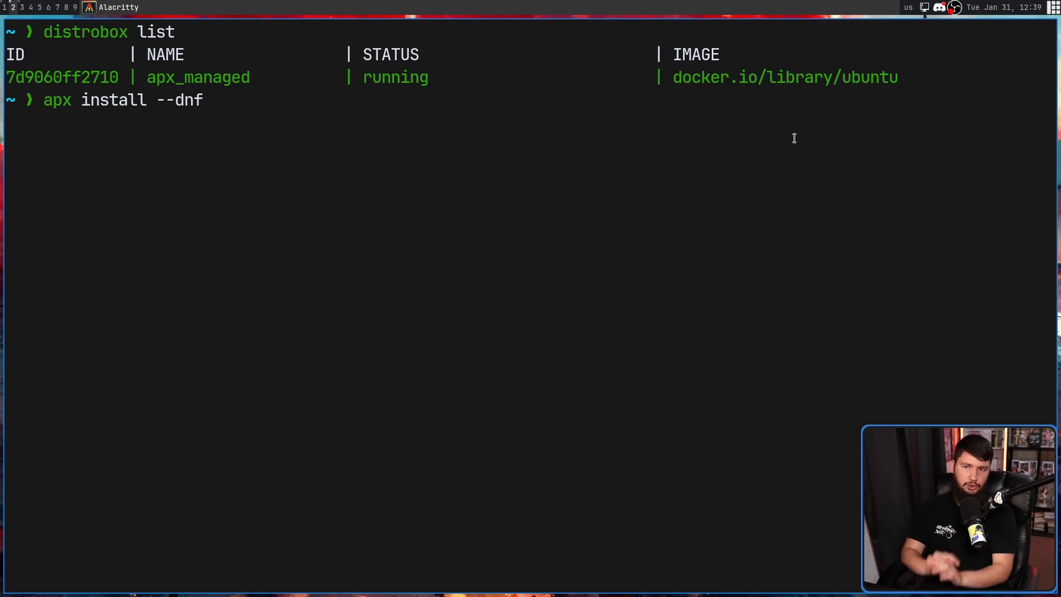
# - Swap the flag to --apt, then erase it back to a bare apx install command
pyautogui.press('BackSpace')
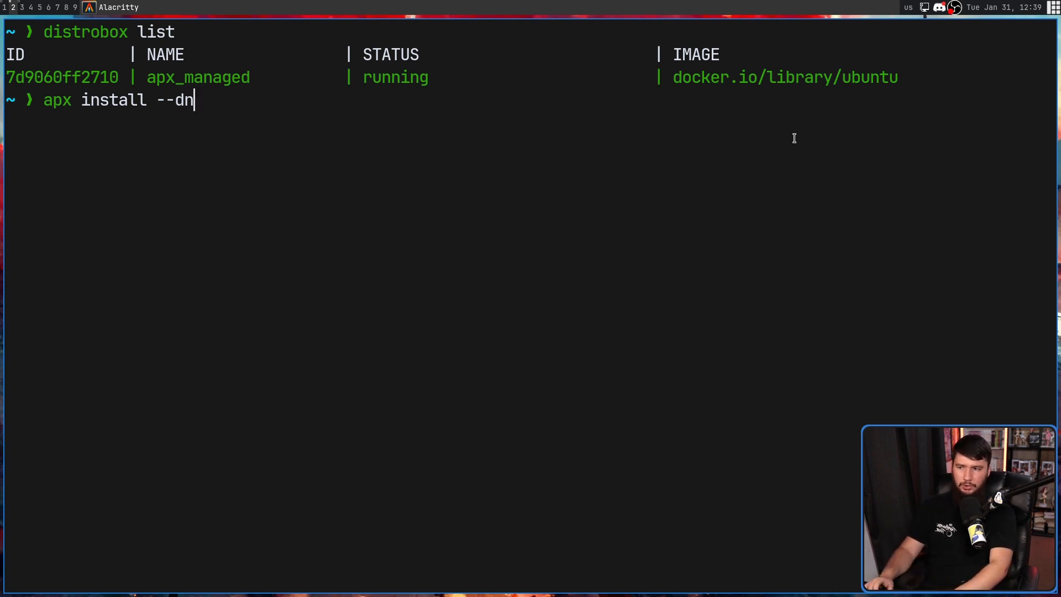
pyautogui.write('apt')
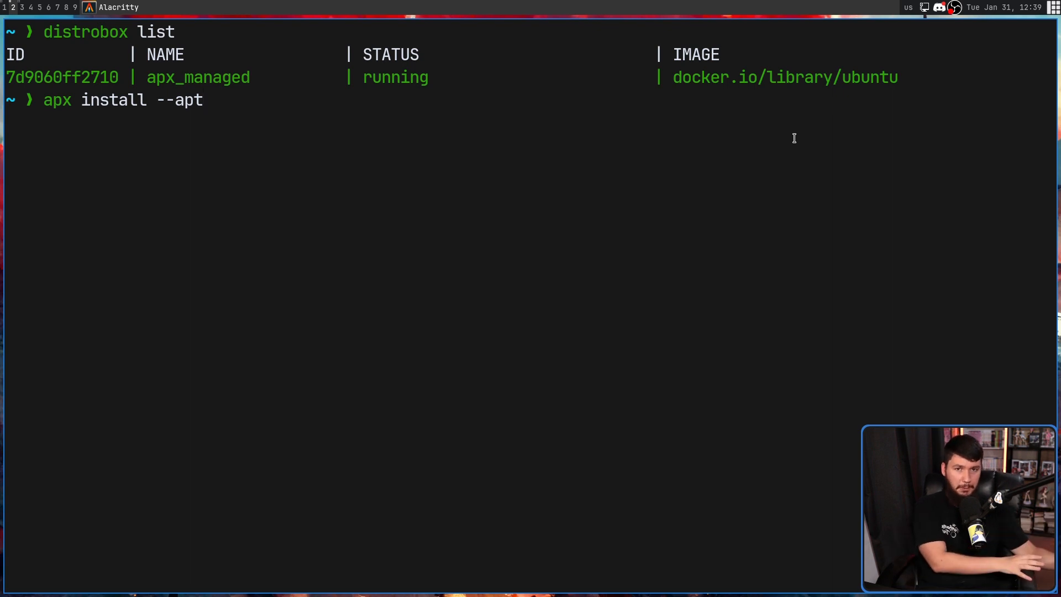
pyautogui.moveTo(636, 199)
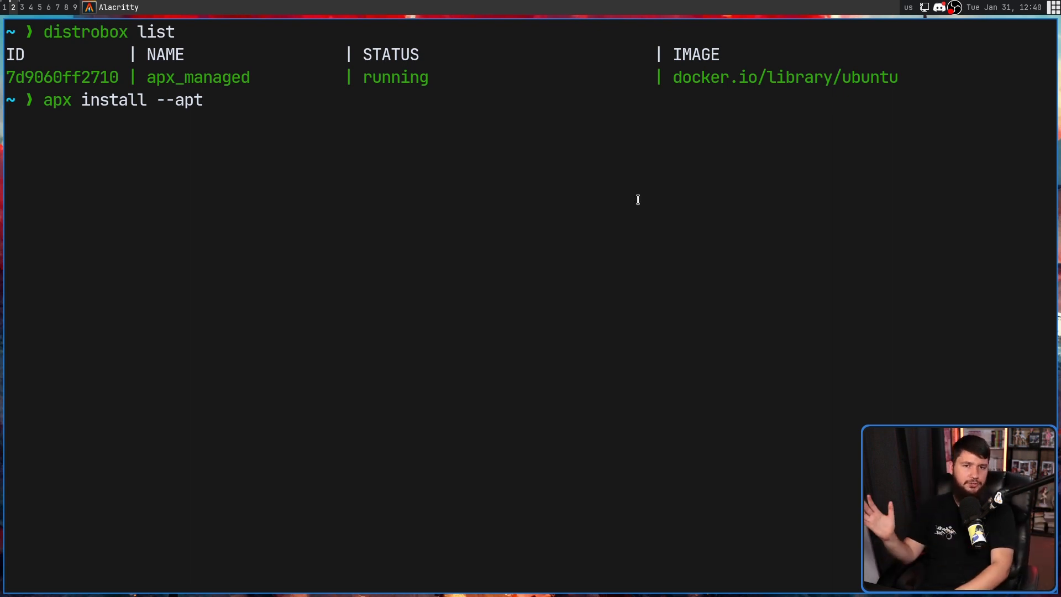
pyautogui.press('Backspace')
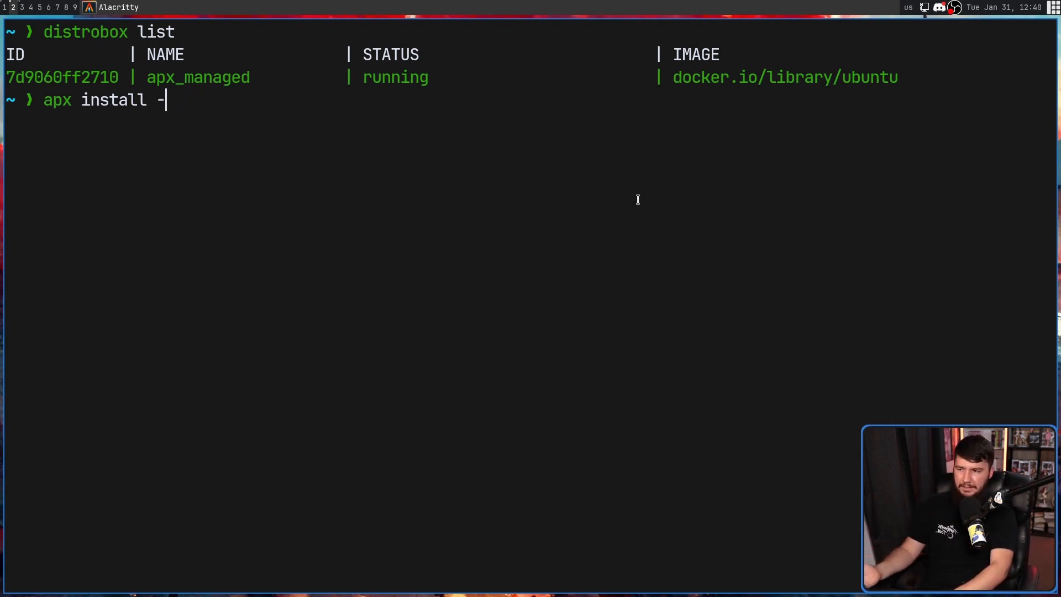
pyautogui.press('BackSpace')
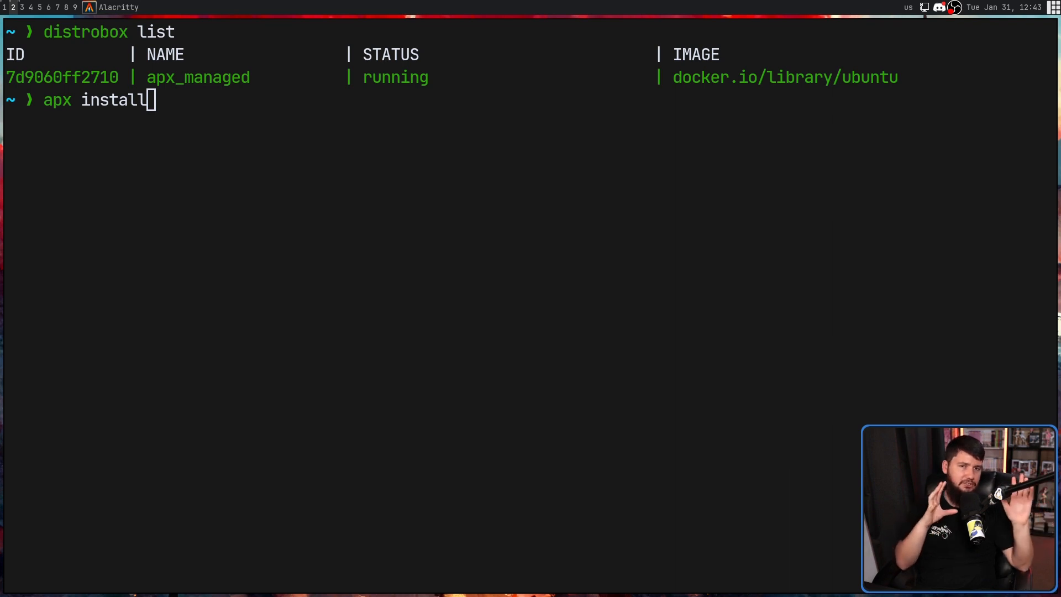
pyautogui.moveTo(361, 294)
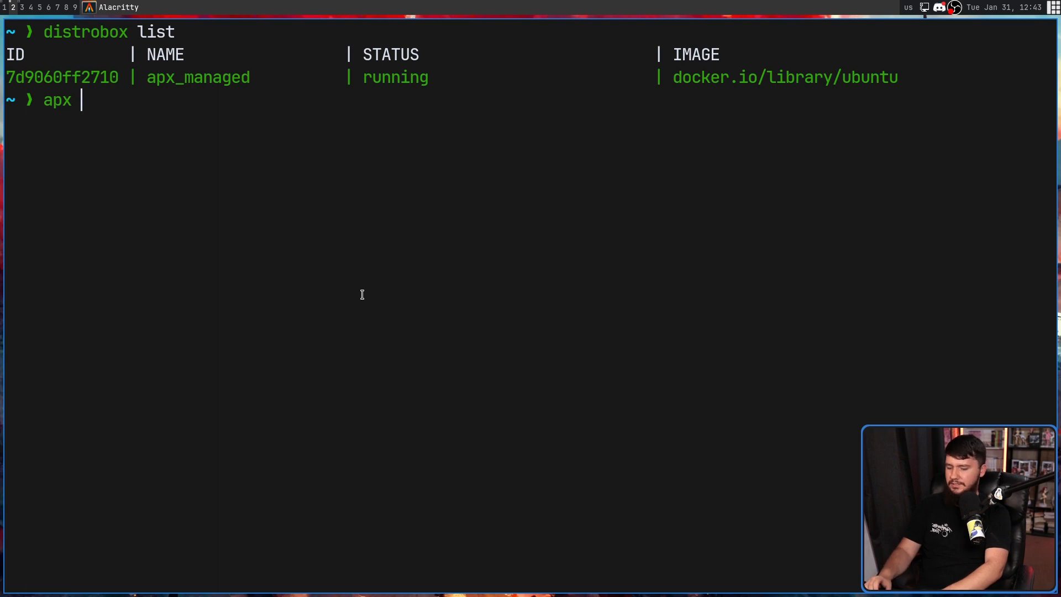
# - Run 'apx list' to print all available Ubuntu jammy packages
pyautogui.write('list')
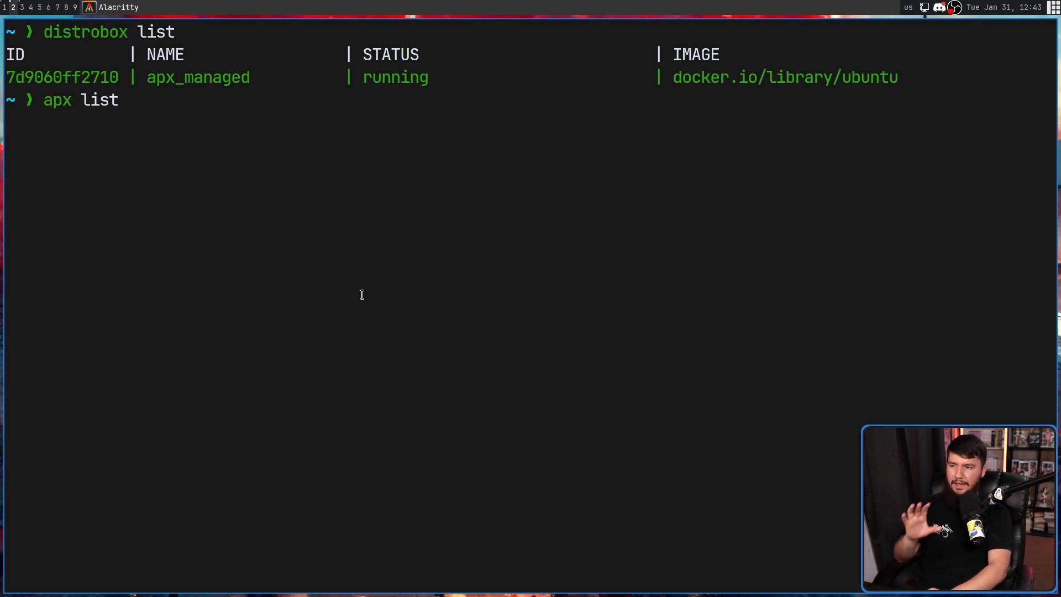
pyautogui.press('Return')
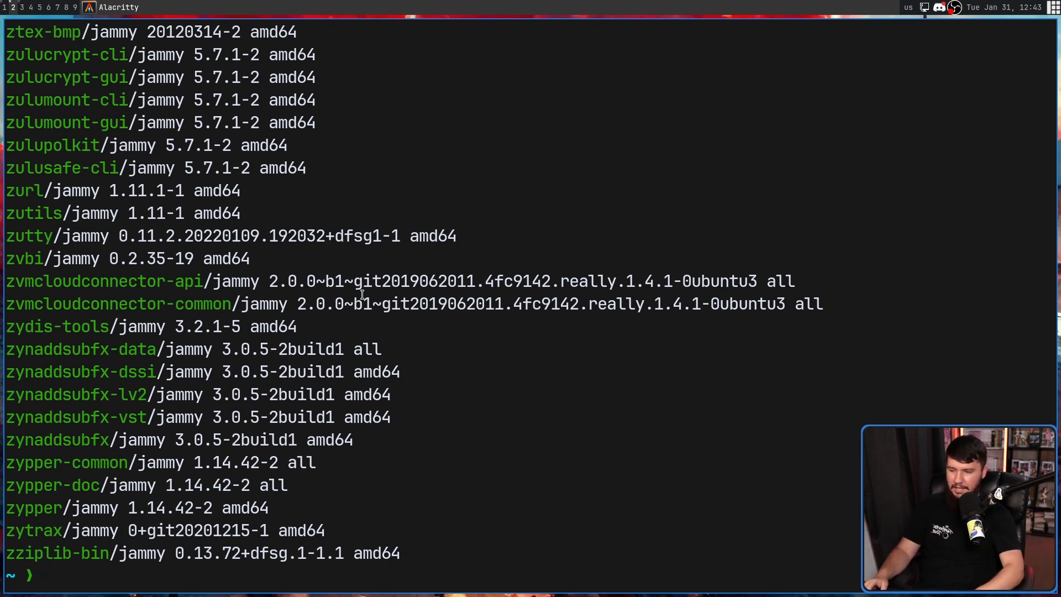
# - Run 'apx list -i' and scroll through the installed packages ending with zsh
pyautogui.write('apx list')
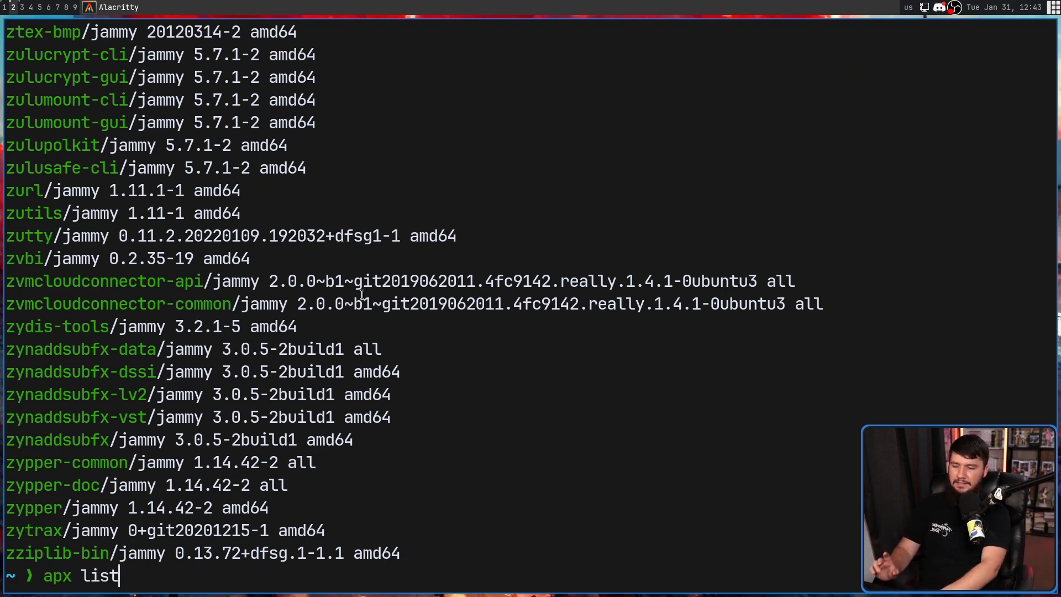
pyautogui.write('-i')
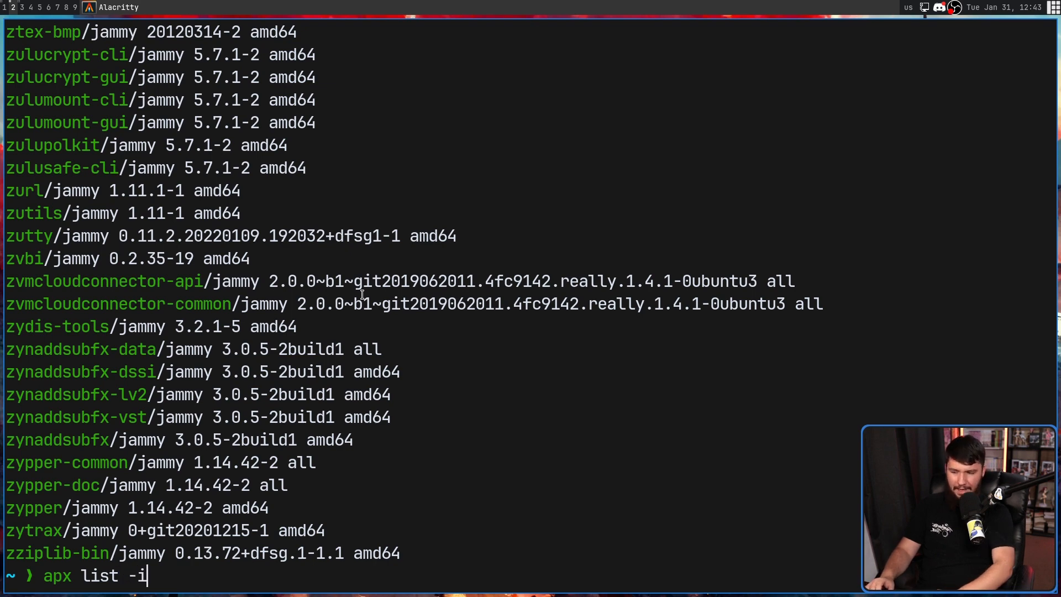
pyautogui.press('Return')
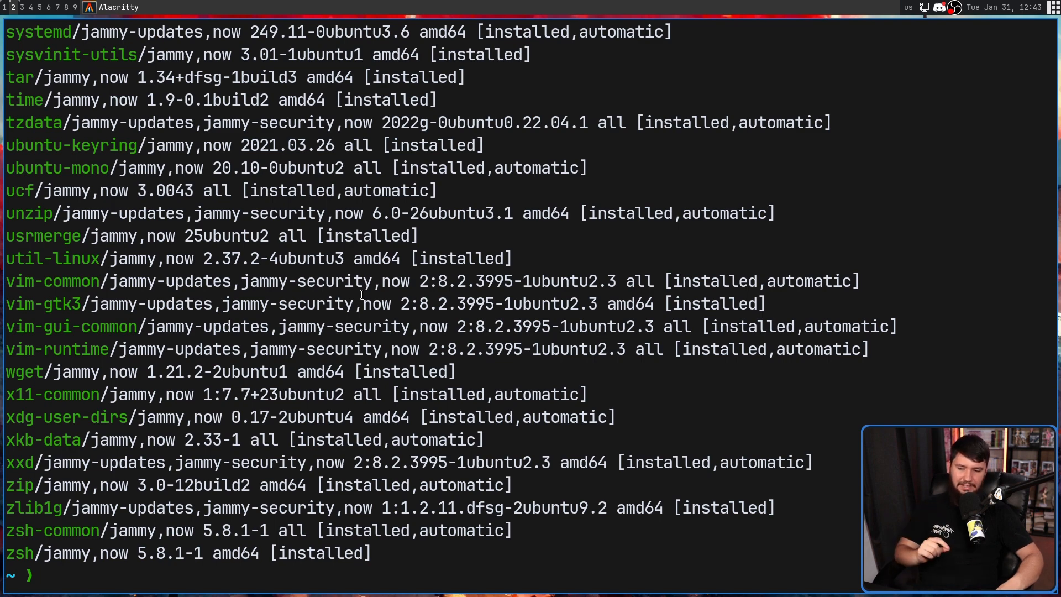
pyautogui.moveTo(439, 289)
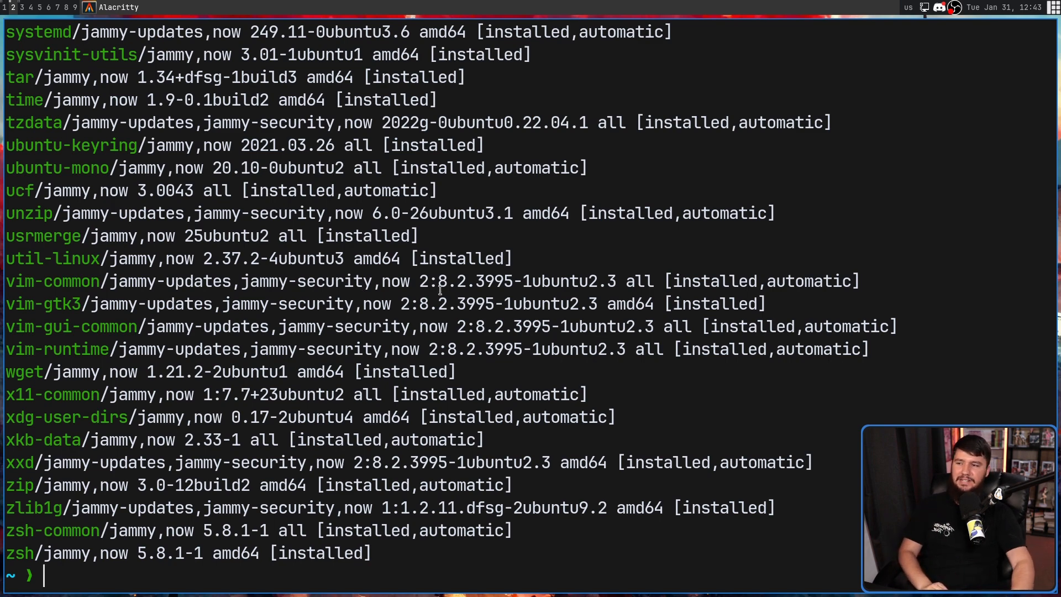
pyautogui.scroll(3)
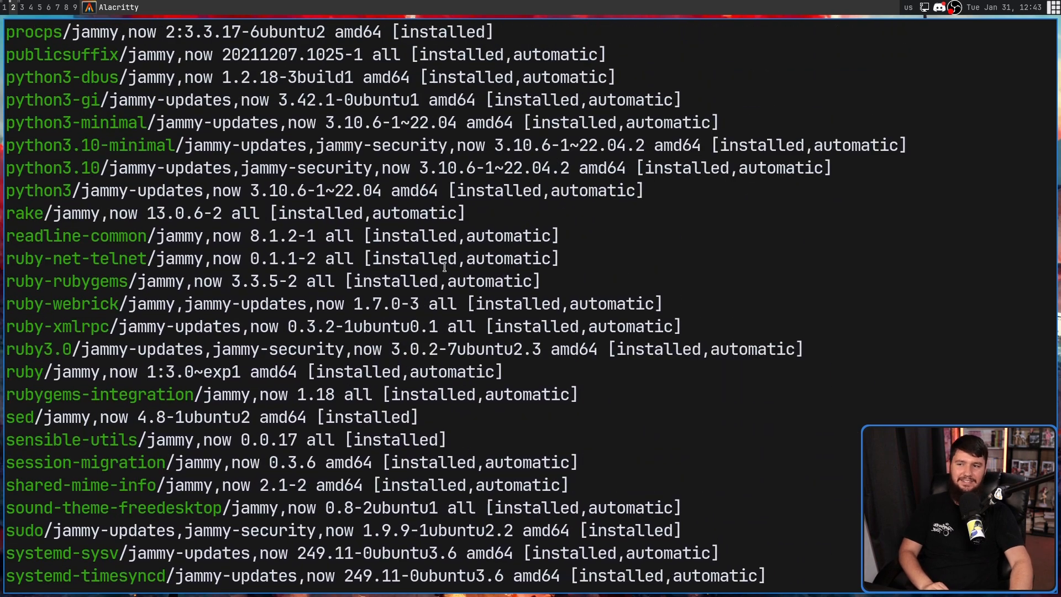
pyautogui.scroll(3)
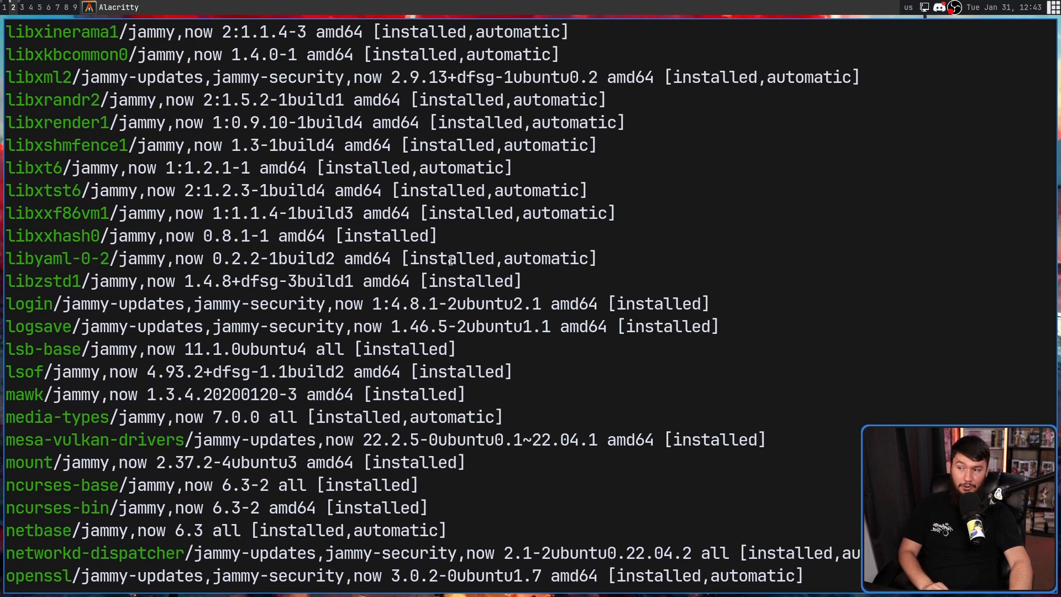
pyautogui.scroll(3)
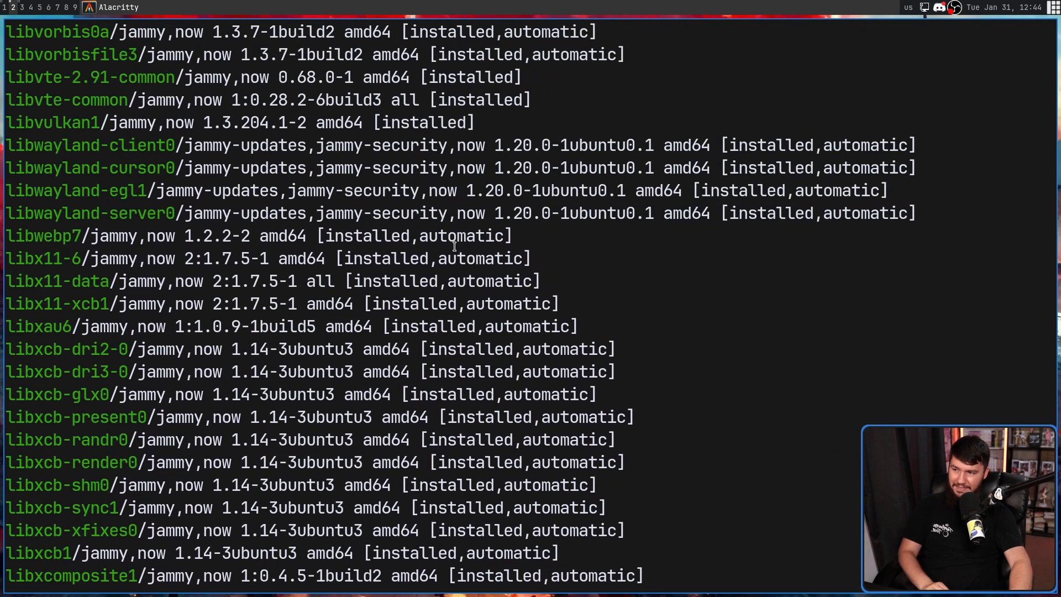
pyautogui.scroll(-3)
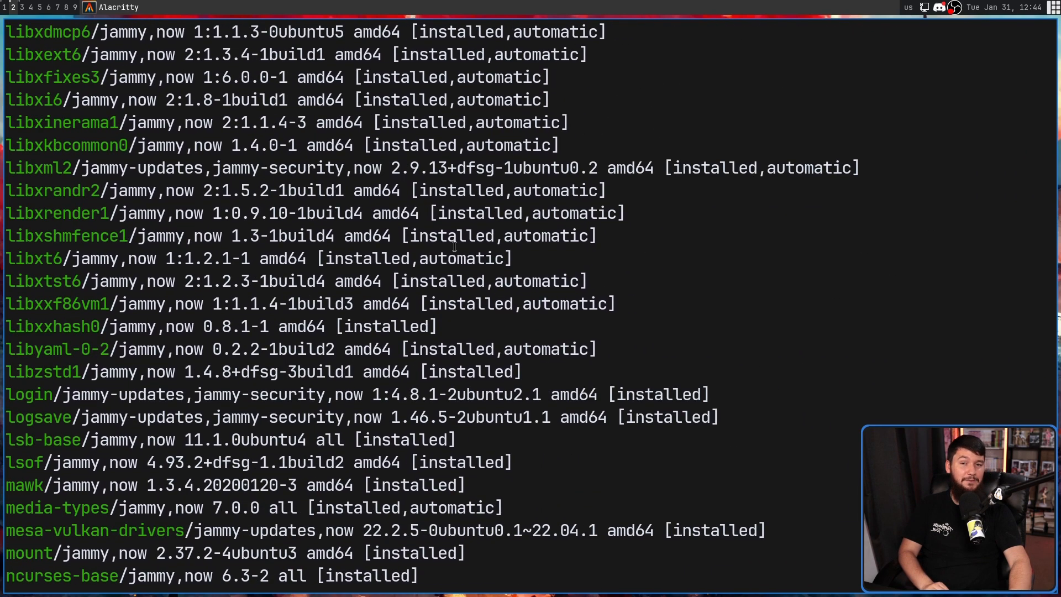
pyautogui.scroll(-3)
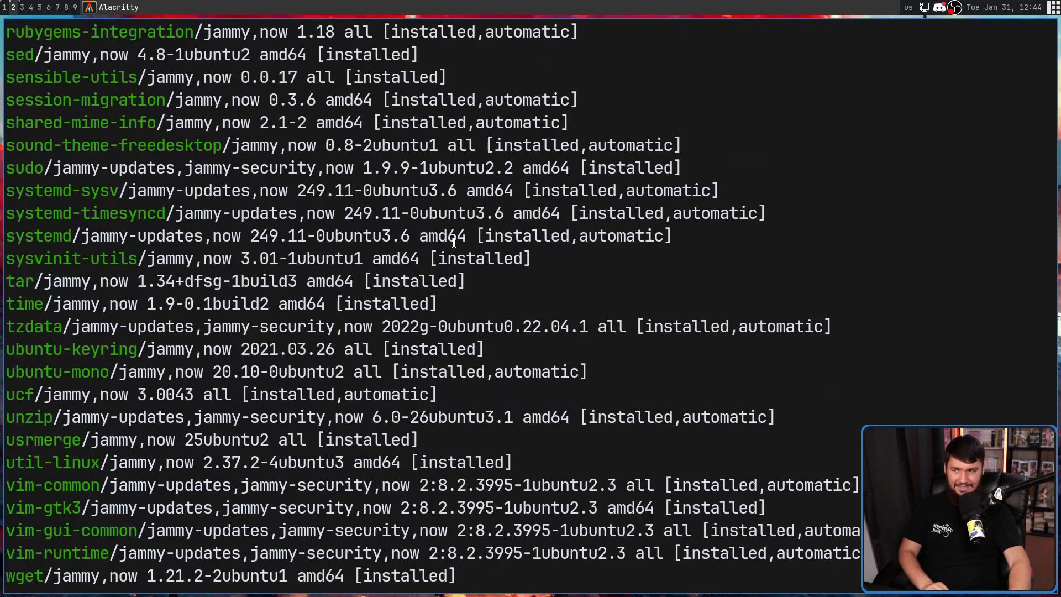
pyautogui.scroll(-3)
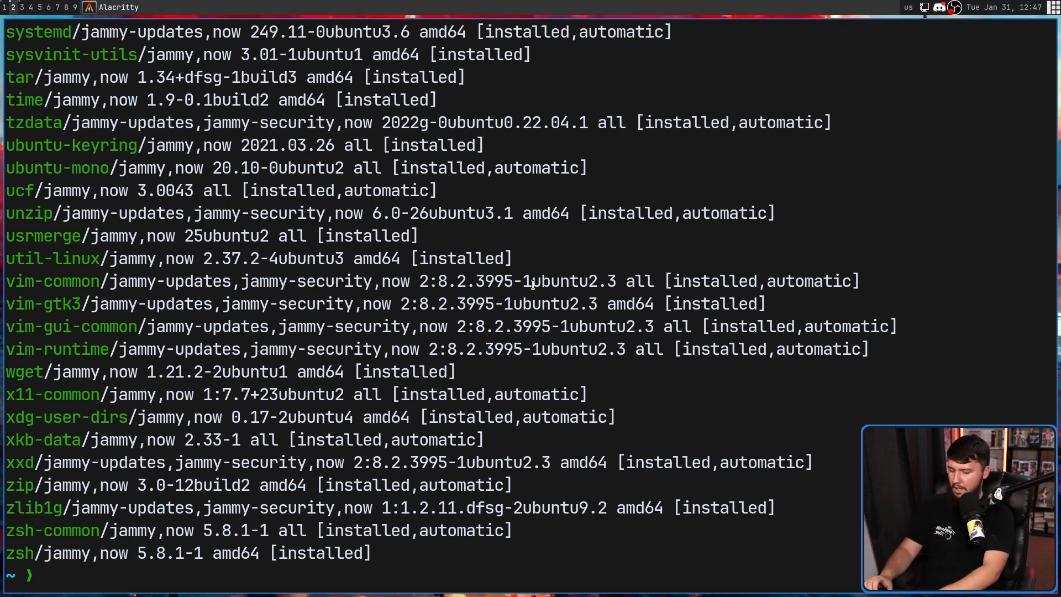
# - Show the vim-gtk3 package details with 'apx show vim-gtk3'
pyautogui.write('apx')
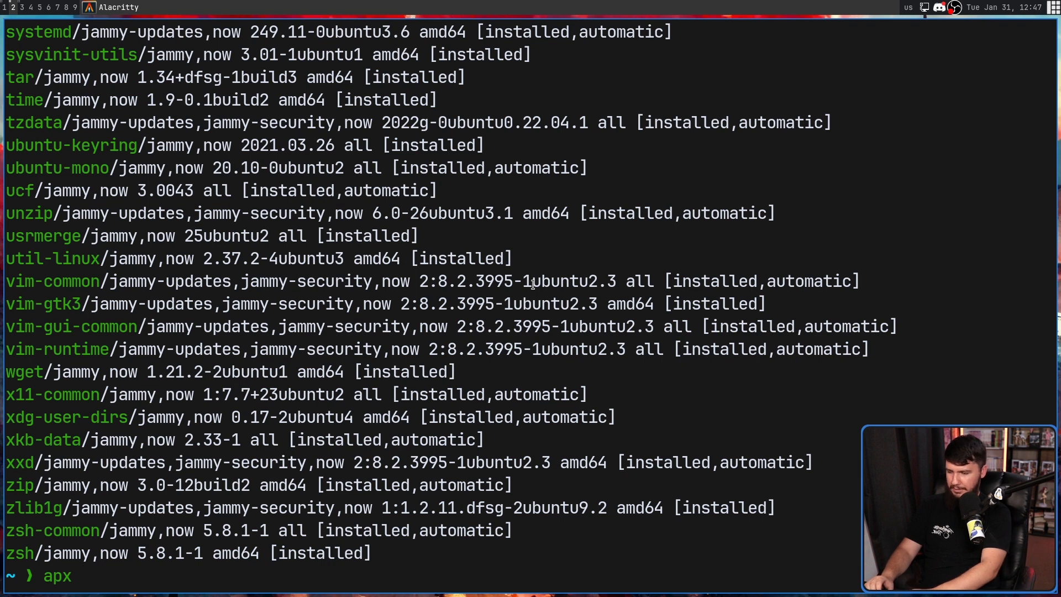
pyautogui.write('show')
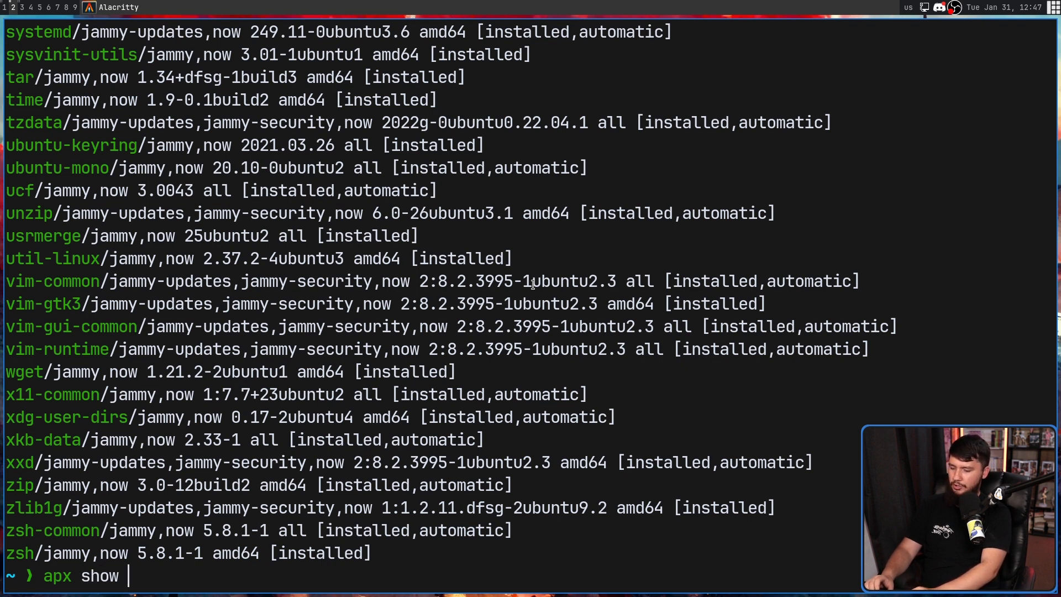
pyautogui.write('vim-gtk3')
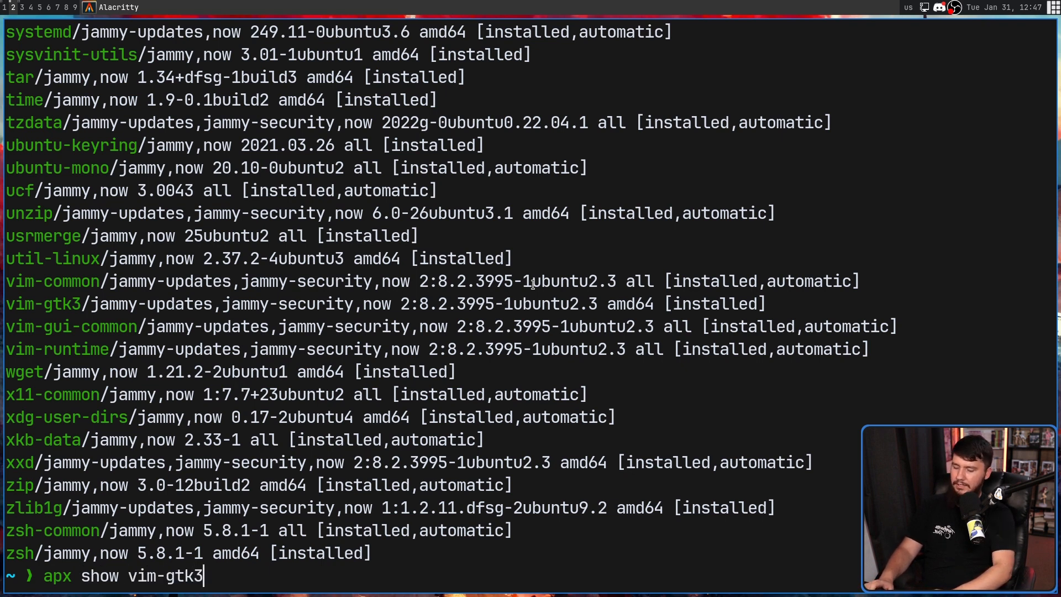
pyautogui.press('Return')
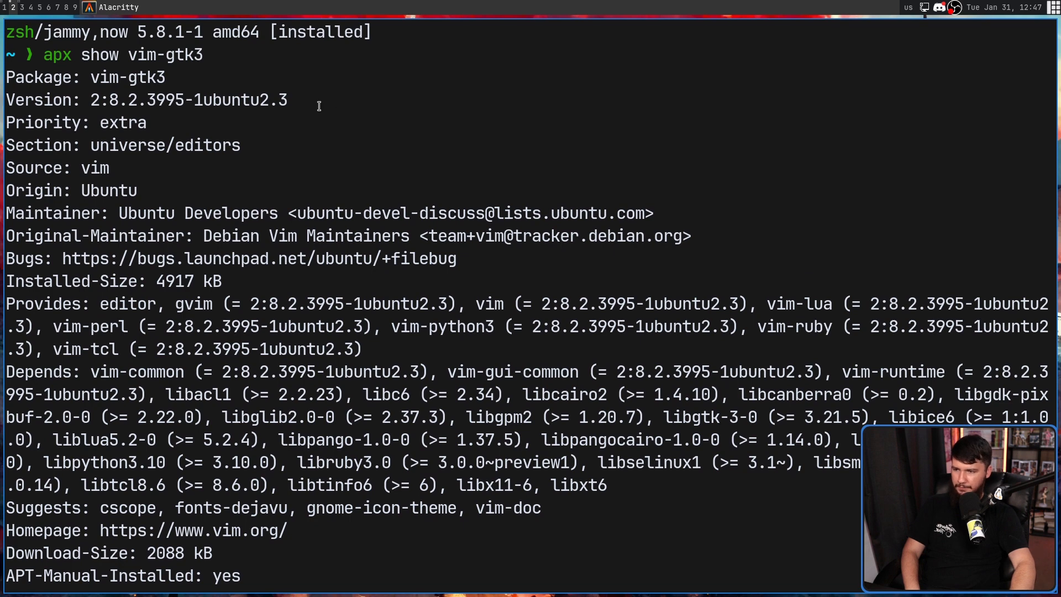
pyautogui.scroll(-3)
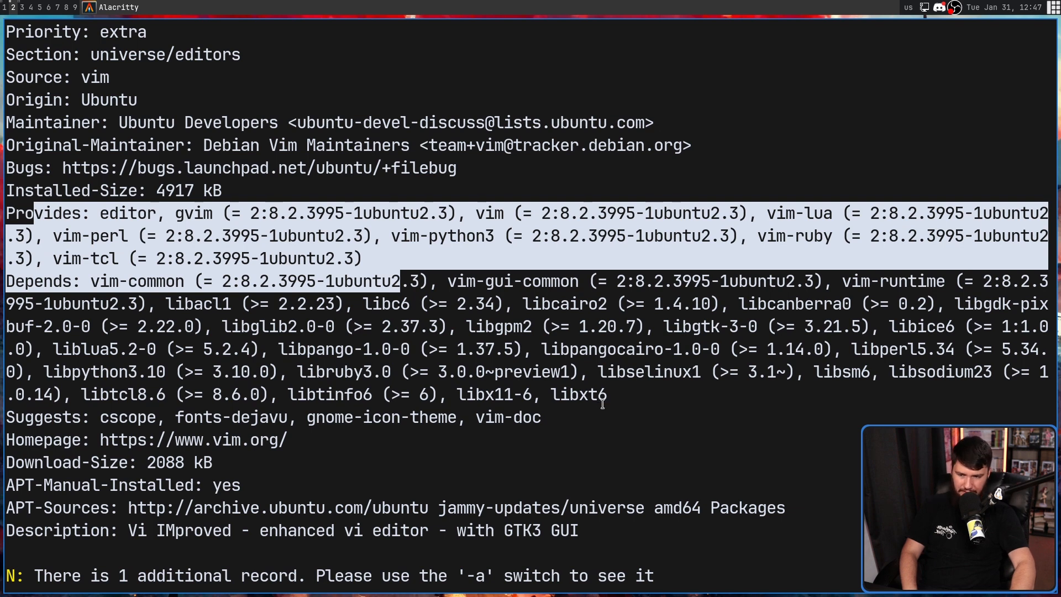
pyautogui.moveTo(590, 288)
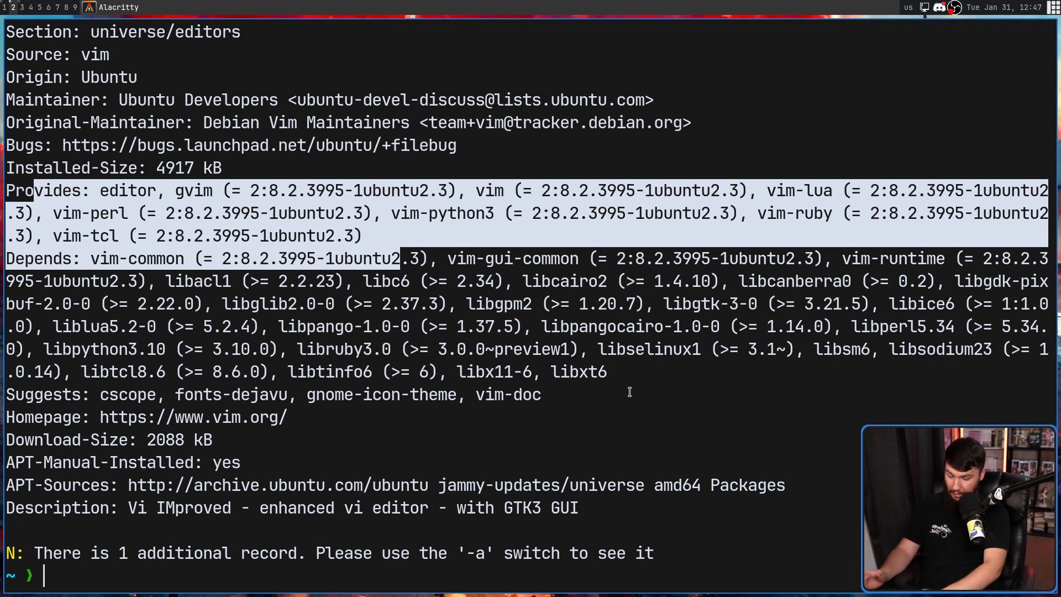
pyautogui.write('apx sea')
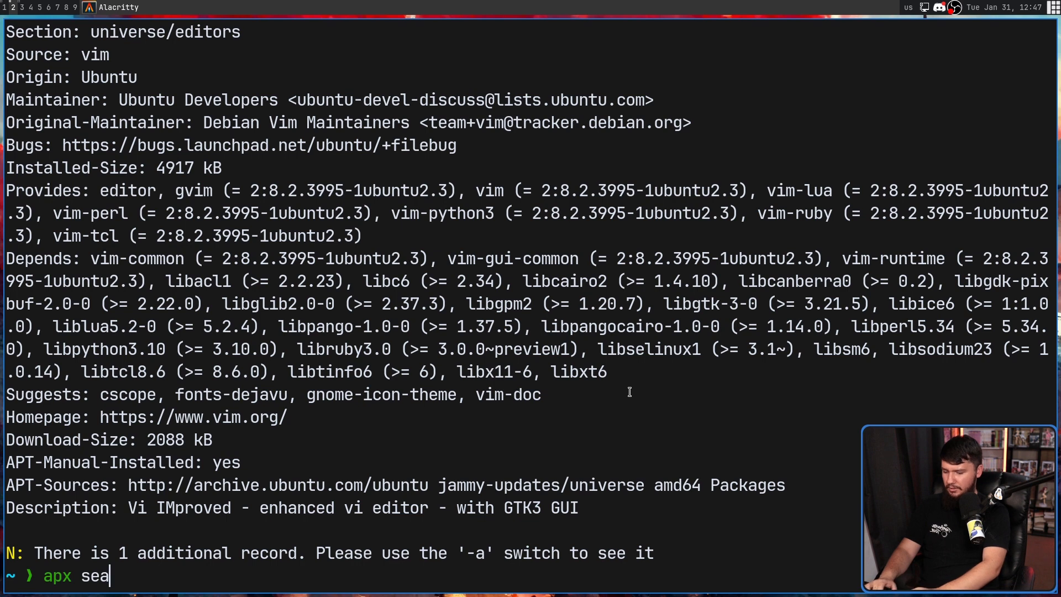
pyautogui.write('rch vim')
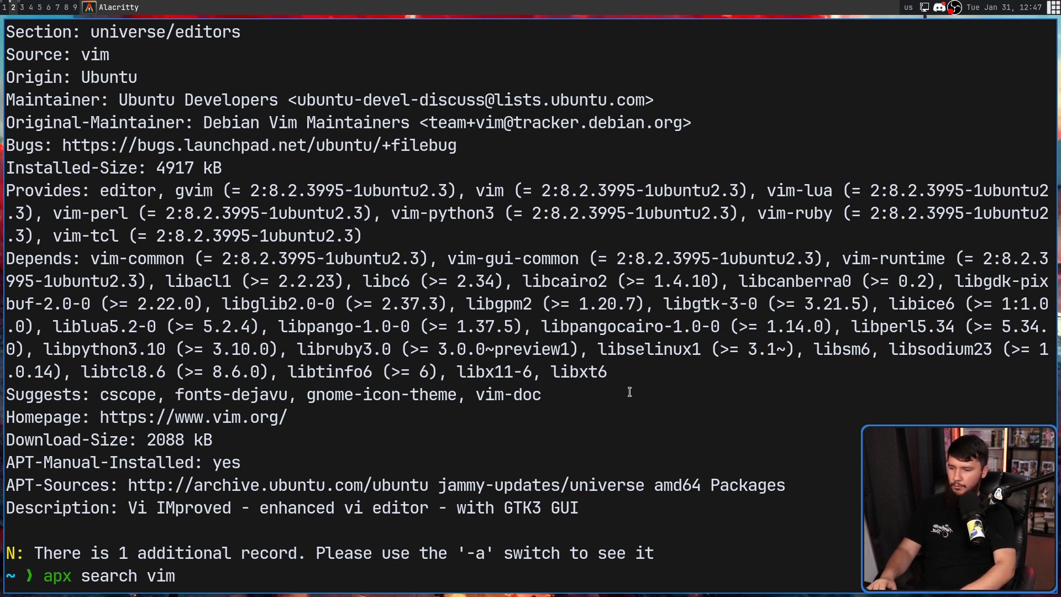
pyautogui.press('Return')
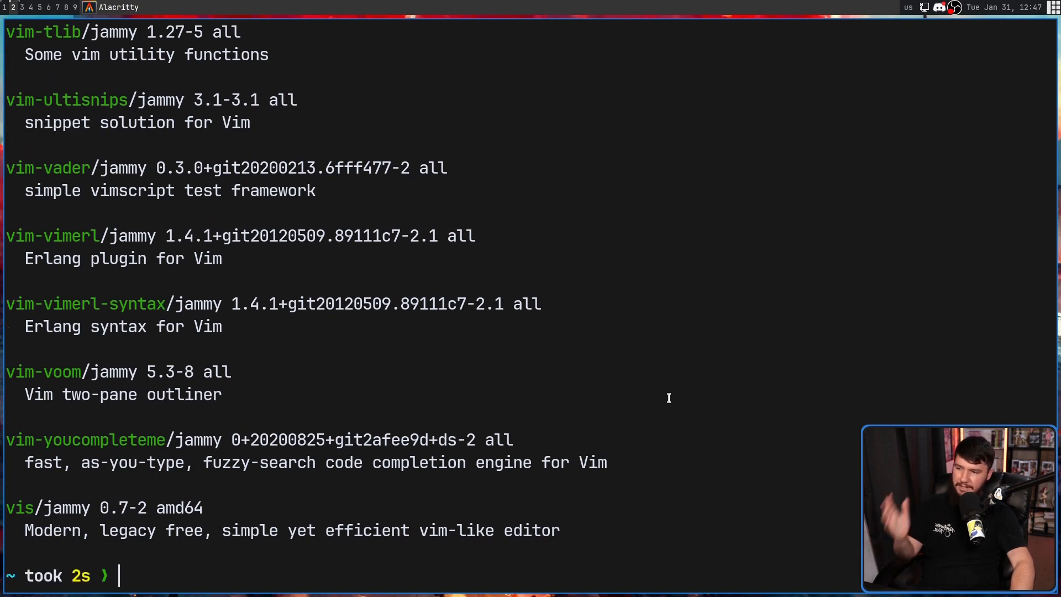
pyautogui.scroll(3)
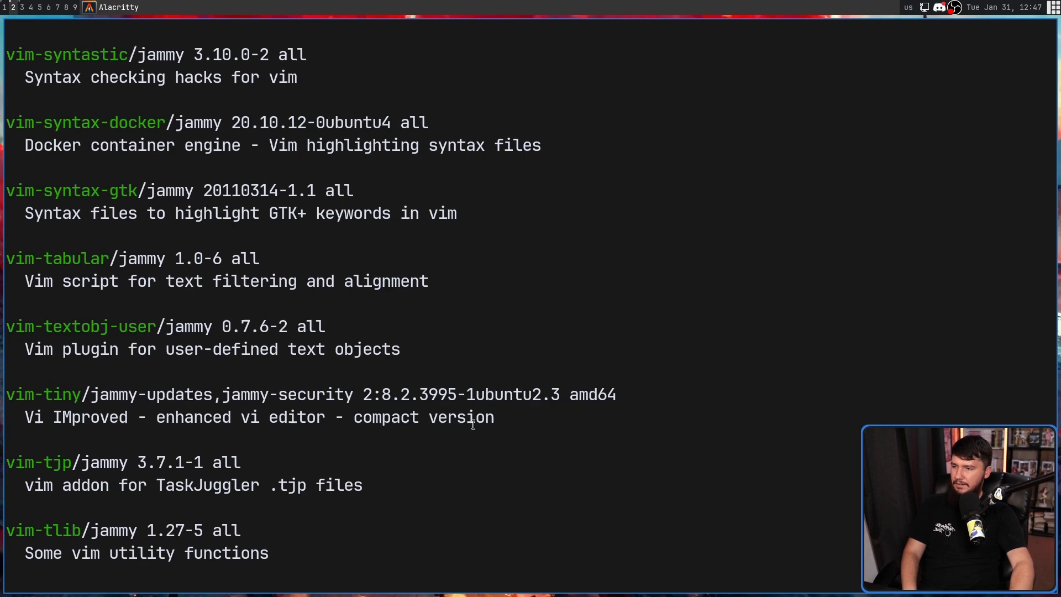
pyautogui.scroll(3)
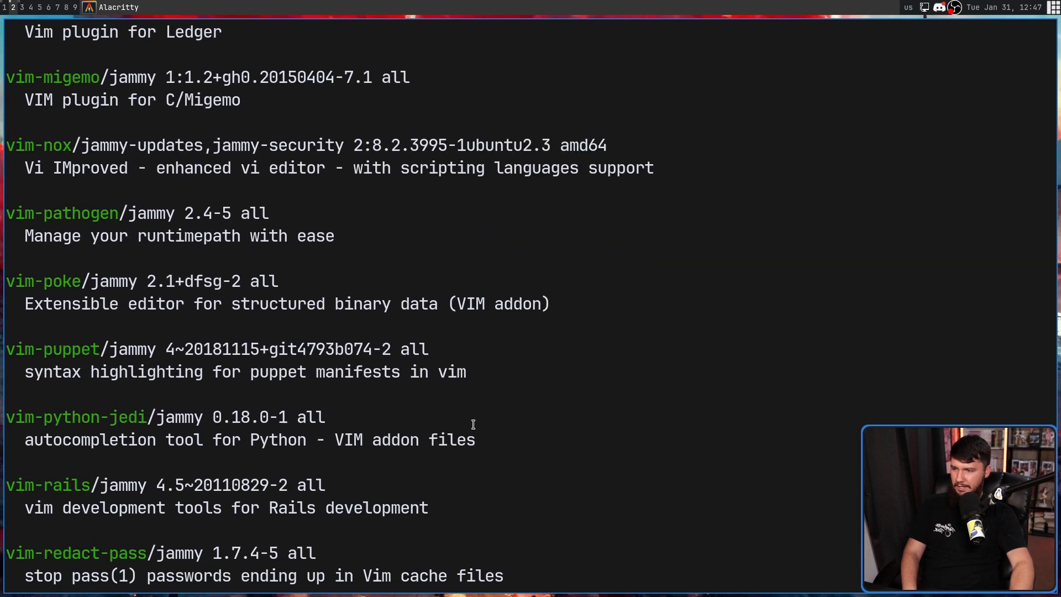
pyautogui.scroll(-3)
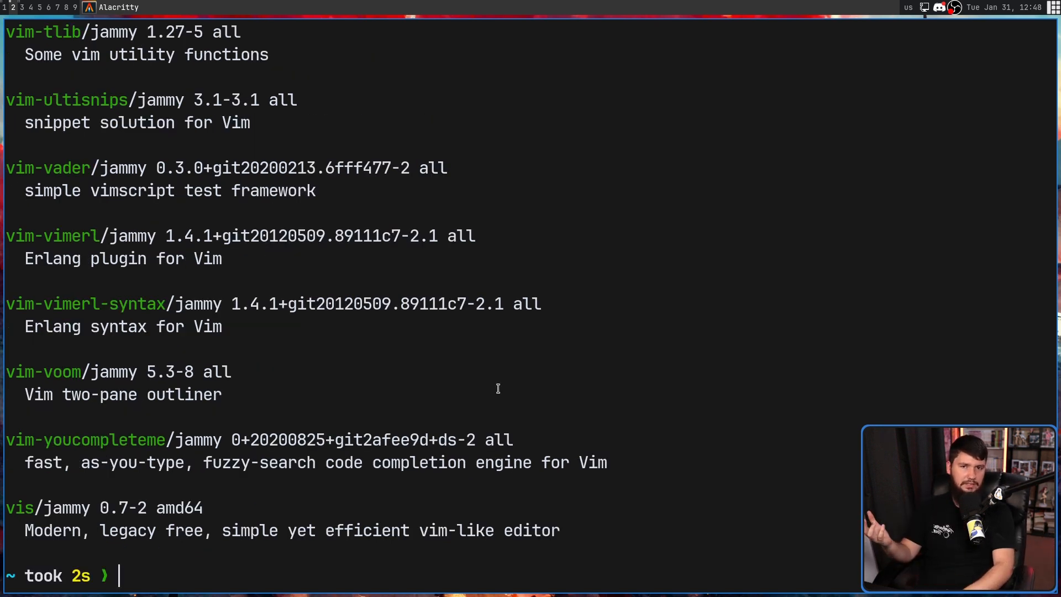
pyautogui.write('man apx')
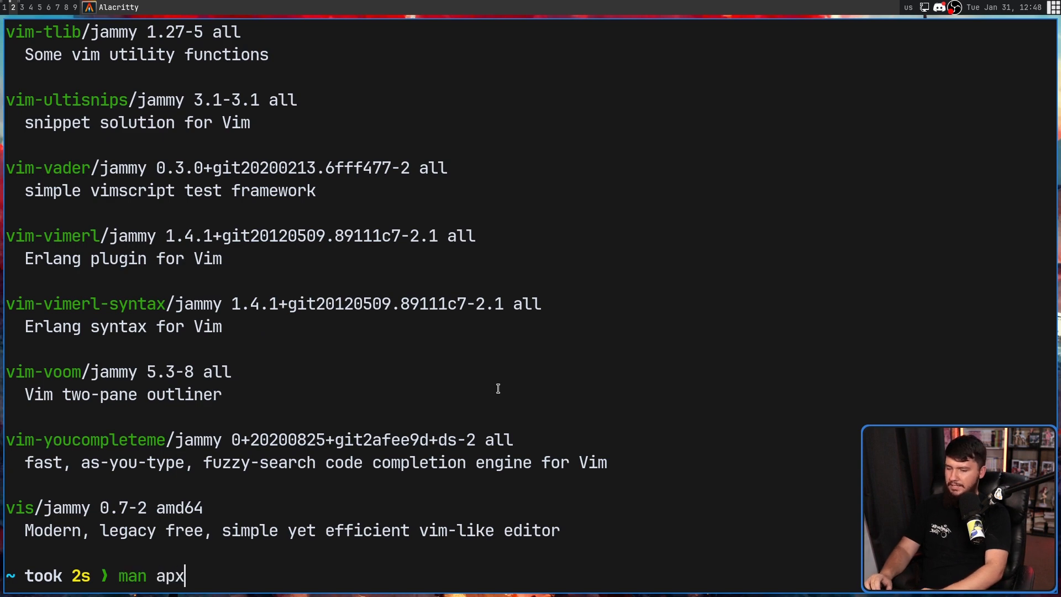
pyautogui.press('Return')
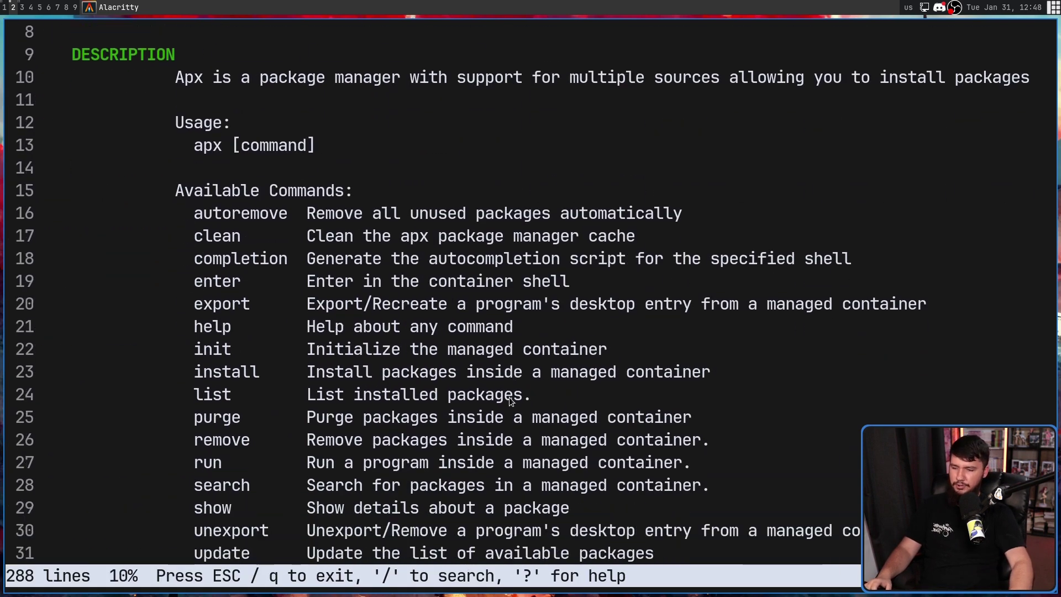
pyautogui.scroll(-3)
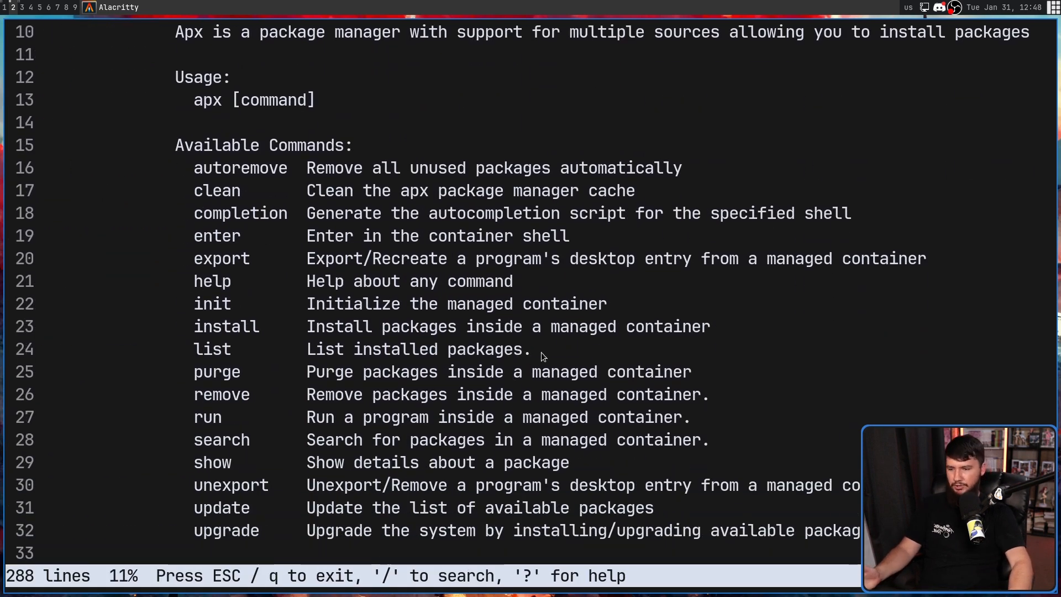
pyautogui.moveTo(198, 306)
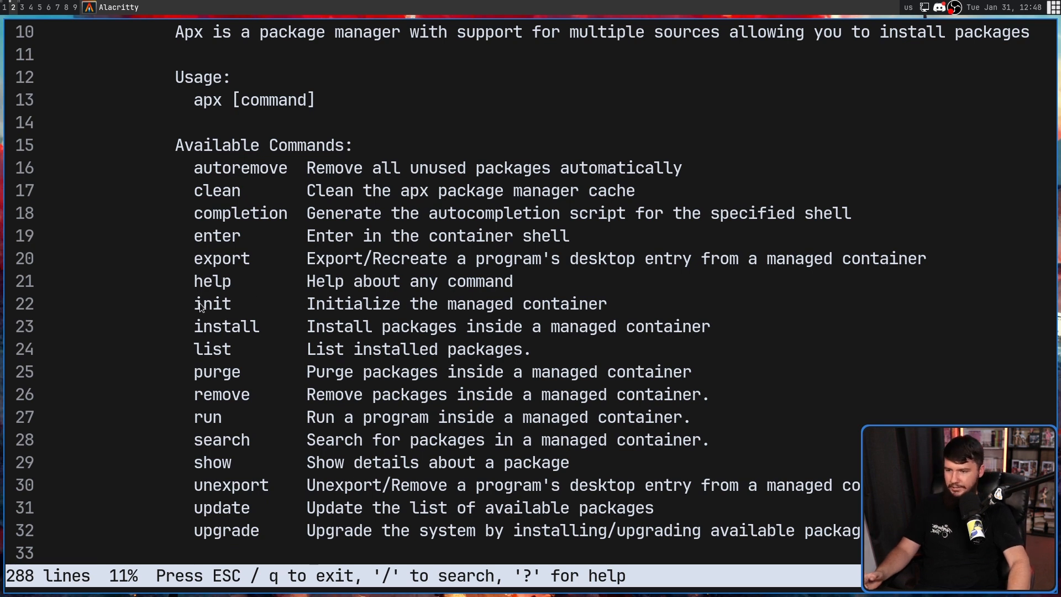
pyautogui.moveTo(596, 358)
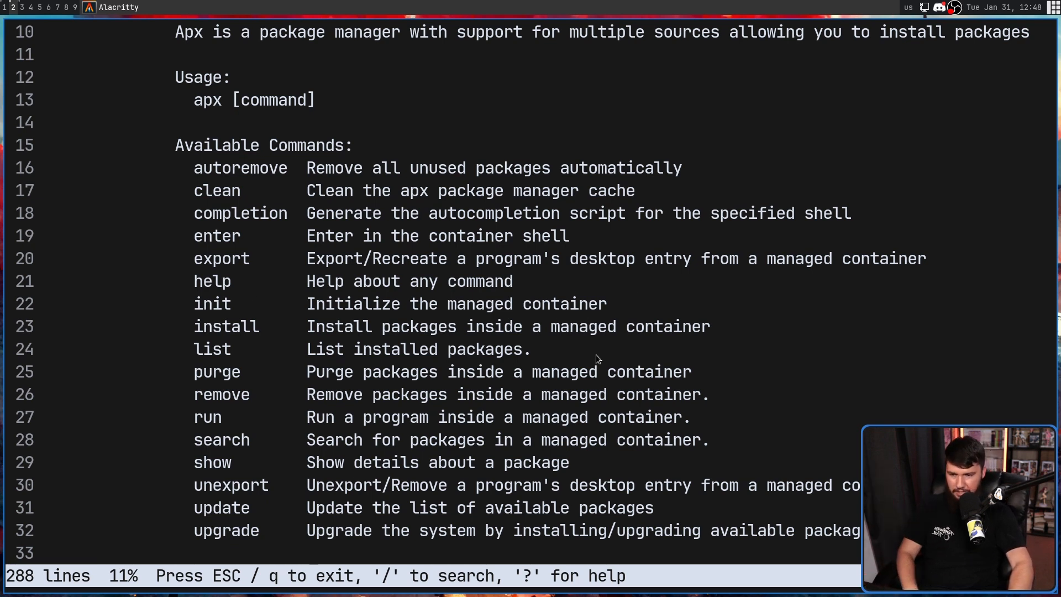
pyautogui.moveTo(669, 411)
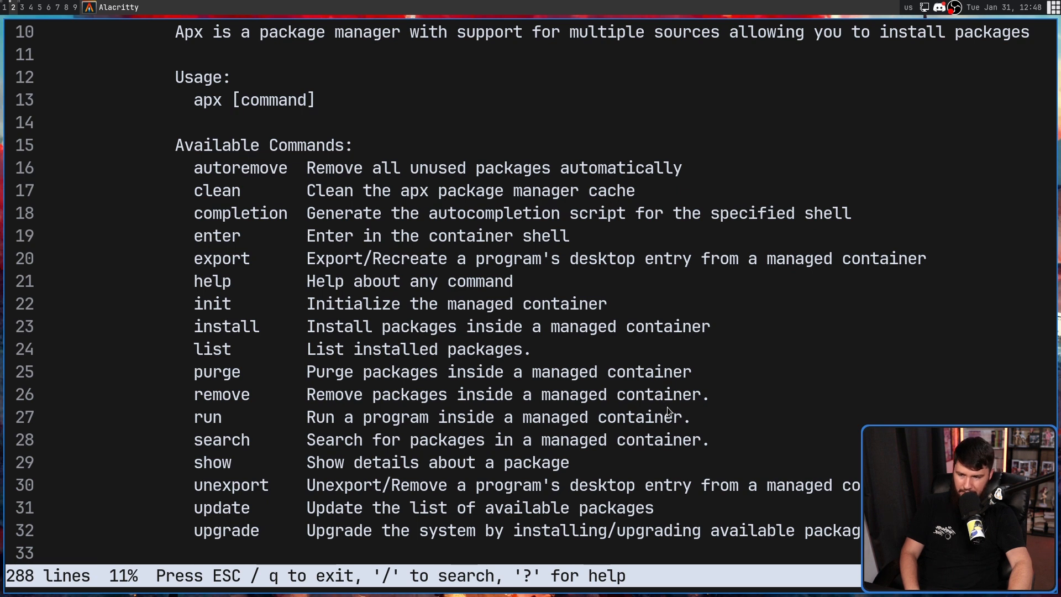
pyautogui.moveTo(246, 463)
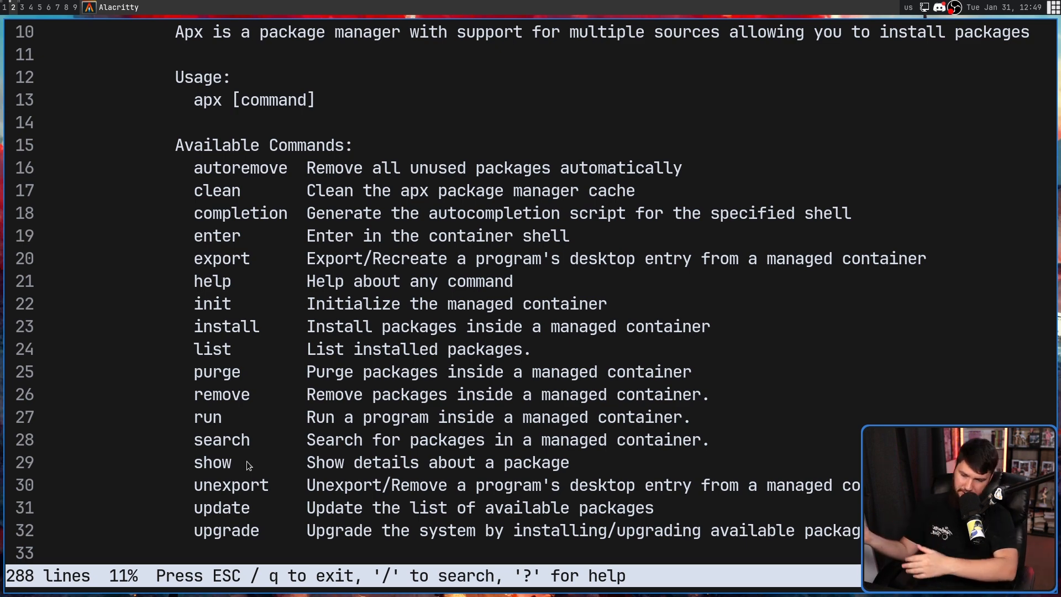
pyautogui.press('q')
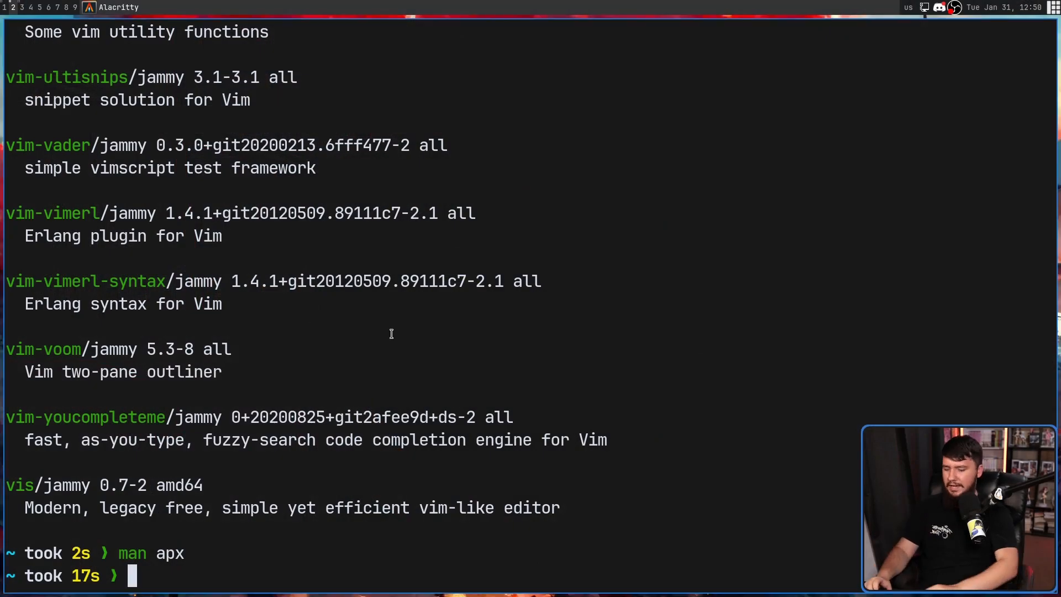
# - List the apx_managed container with distrobox, then begin a 'distrobox rm' command for it
pyautogui.write('distrobox lis')
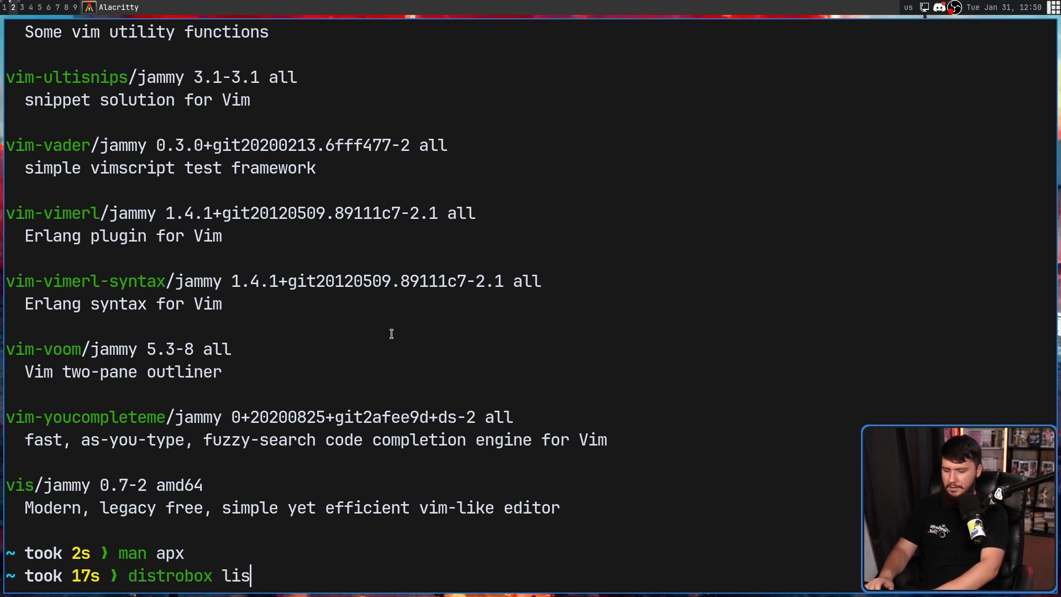
pyautogui.press('Return')
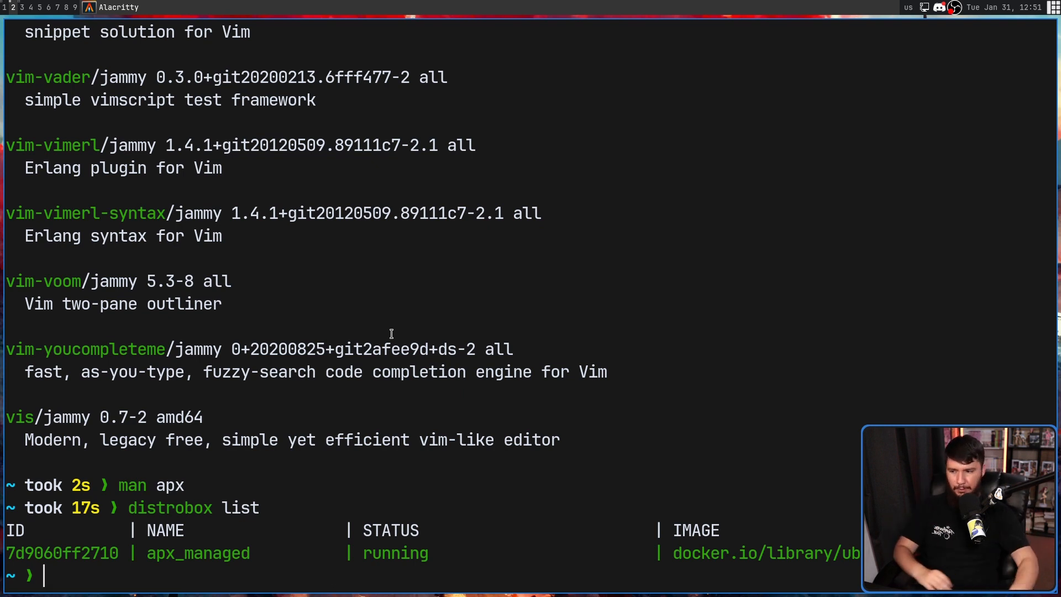
pyautogui.write('distrobox')
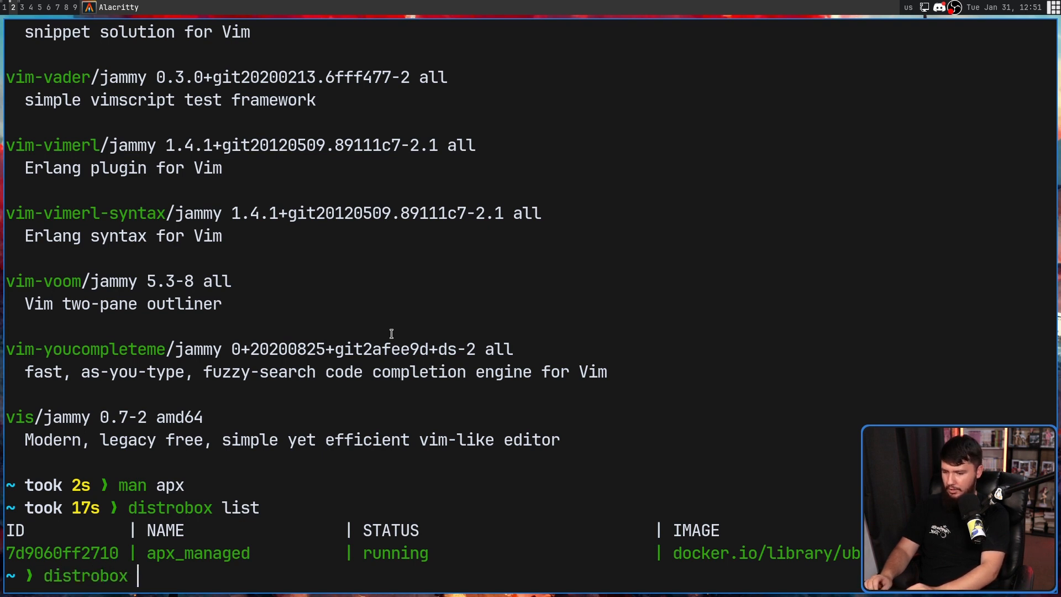
pyautogui.write('rm')
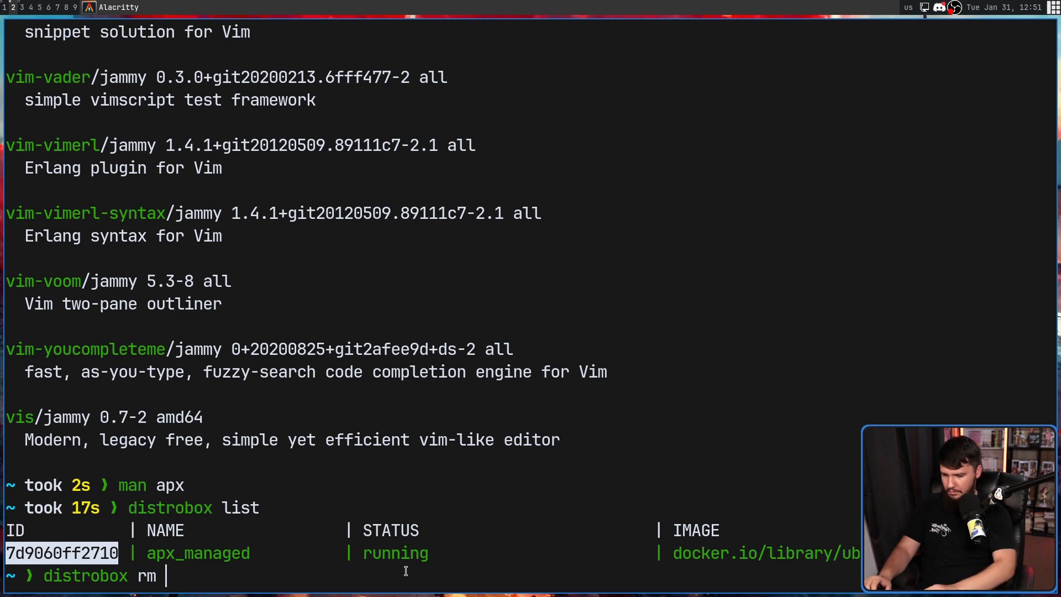
pyautogui.press('Return')
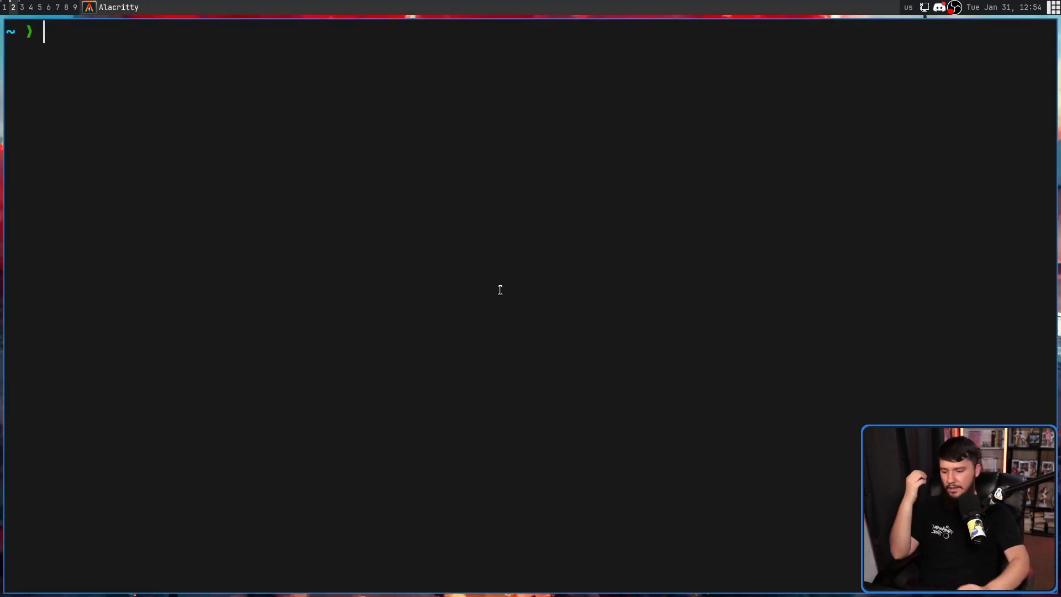
pyautogui.write('distr')
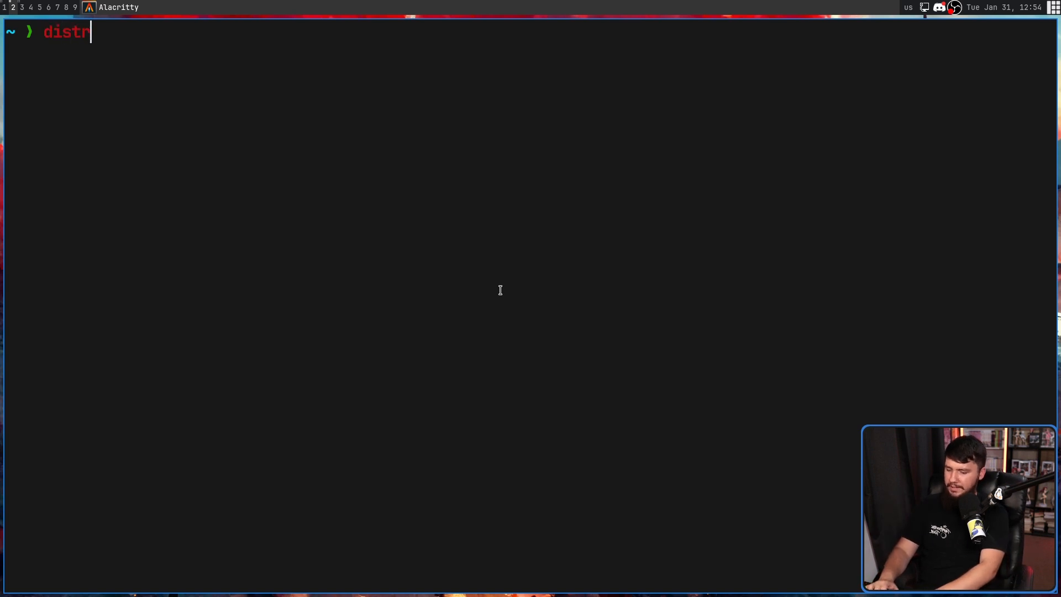
pyautogui.press('Return')
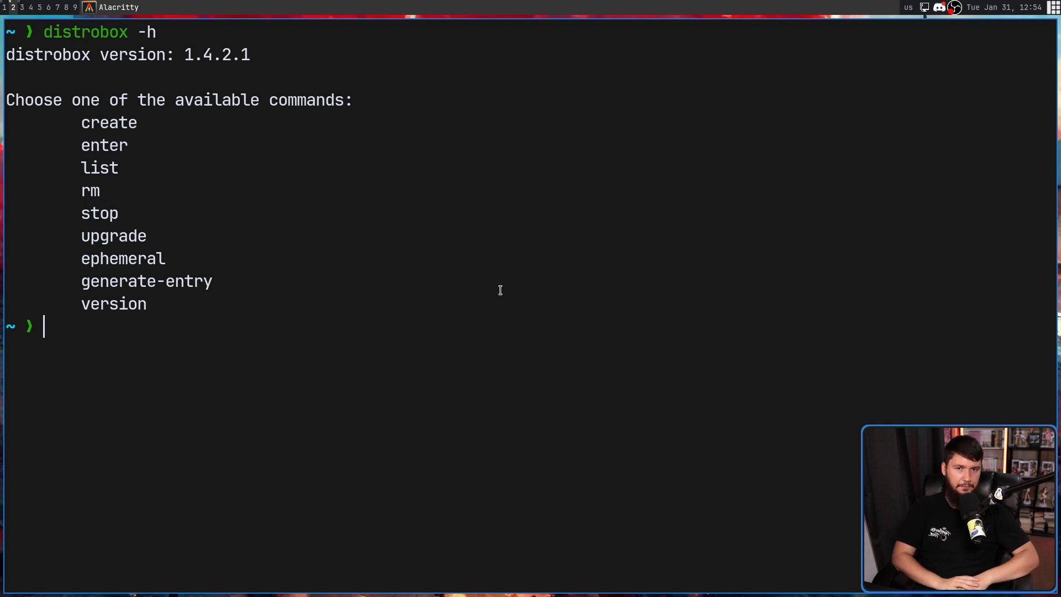
pyautogui.write('apx')
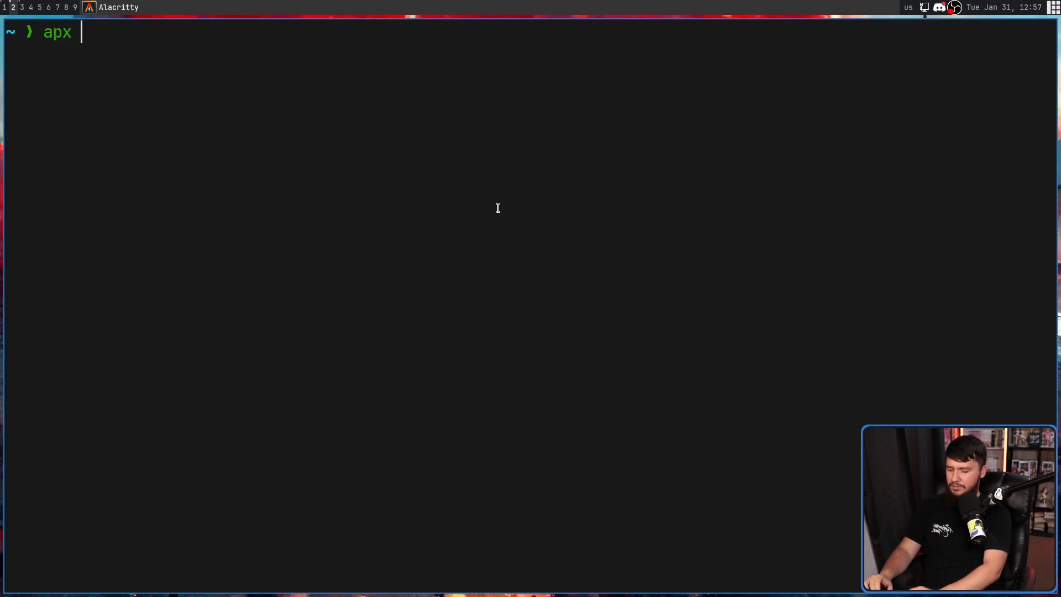
# - Enter the apx_managed container shell with apx enter, then leave it with exit
pyautogui.write('enter')
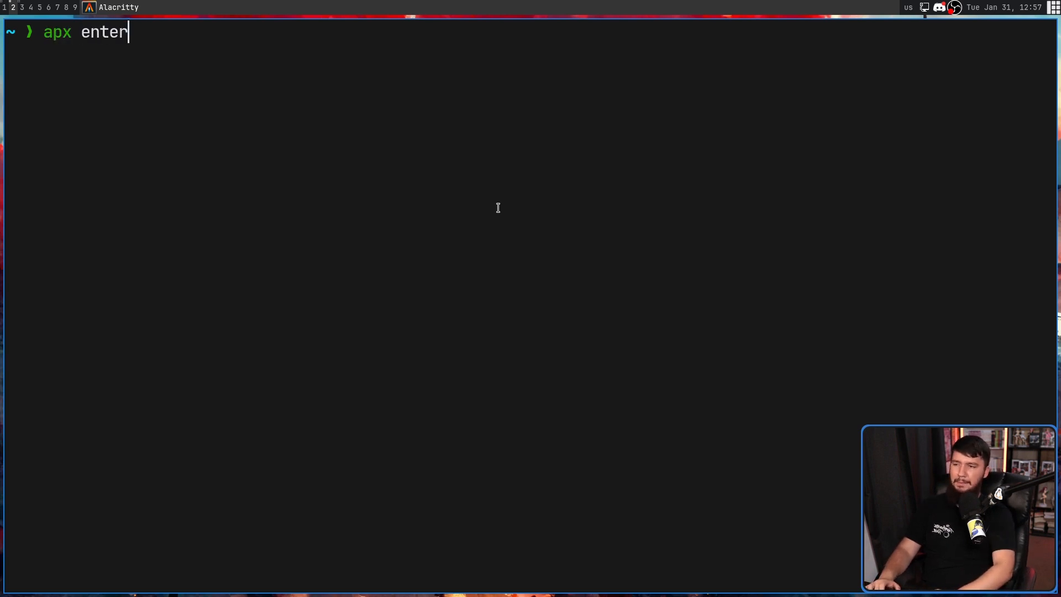
pyautogui.press('Return')
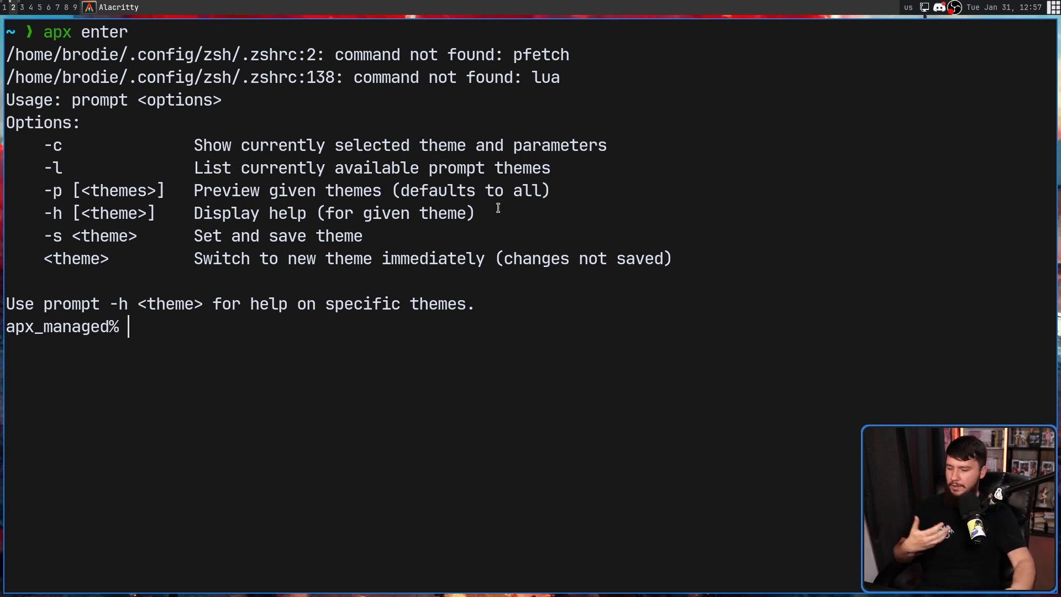
pyautogui.write('exit')
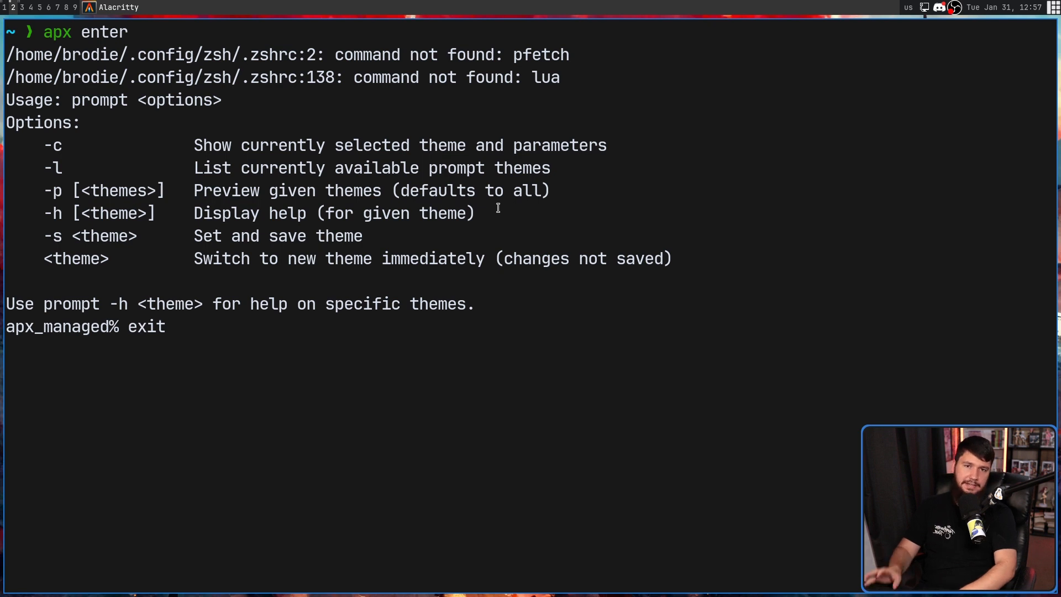
pyautogui.press('Return')
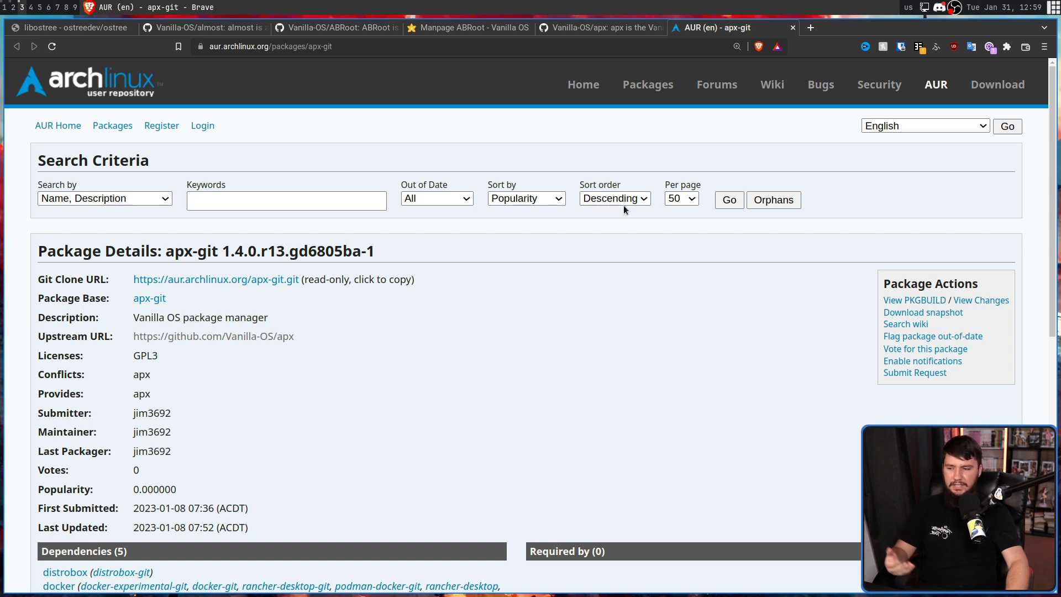
pyautogui.moveTo(712, 205)
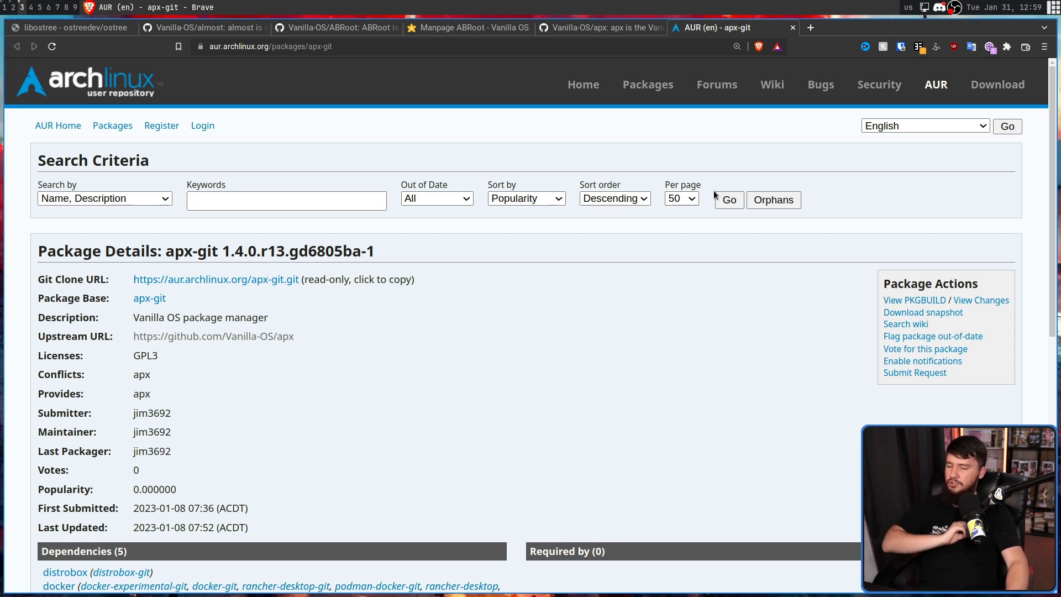
pyautogui.moveTo(712, 188)
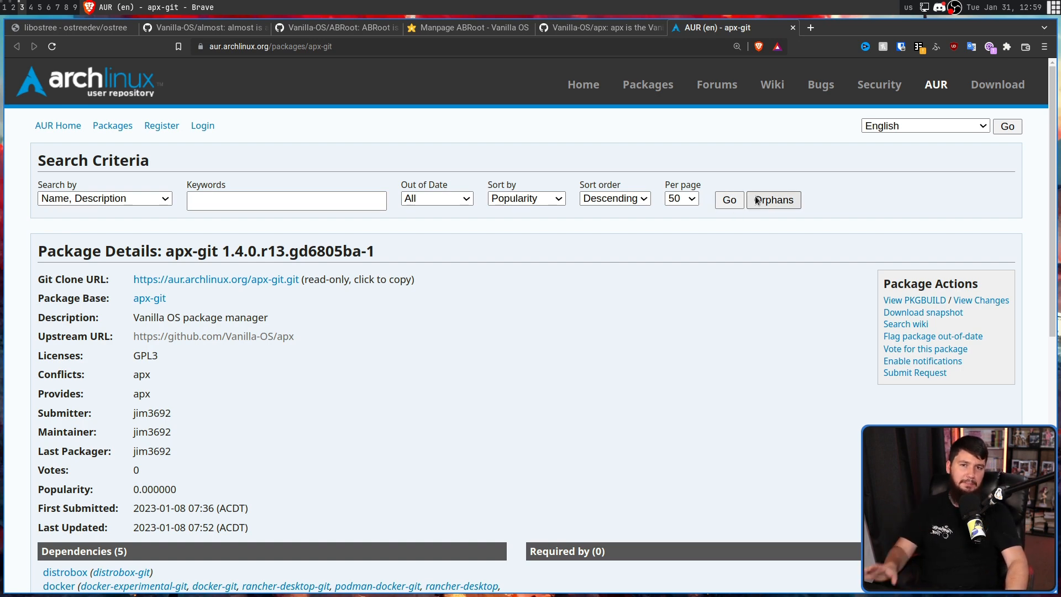
# - Scroll through the apx-git dependencies and pinned xhost comment, then back to the package details
pyautogui.scroll(-3)
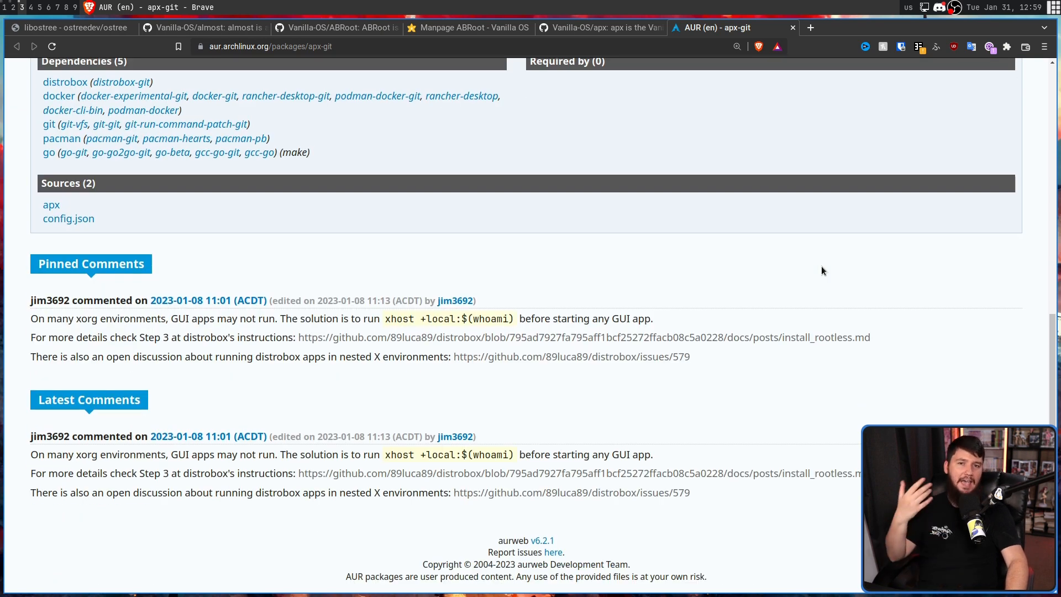
pyautogui.scroll(3)
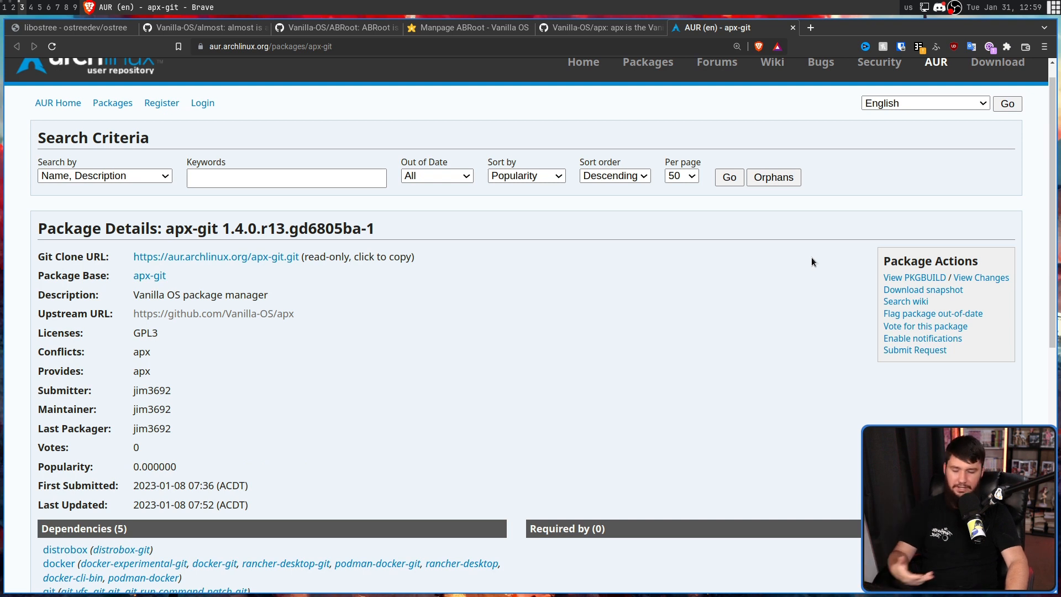
pyautogui.moveTo(815, 249)
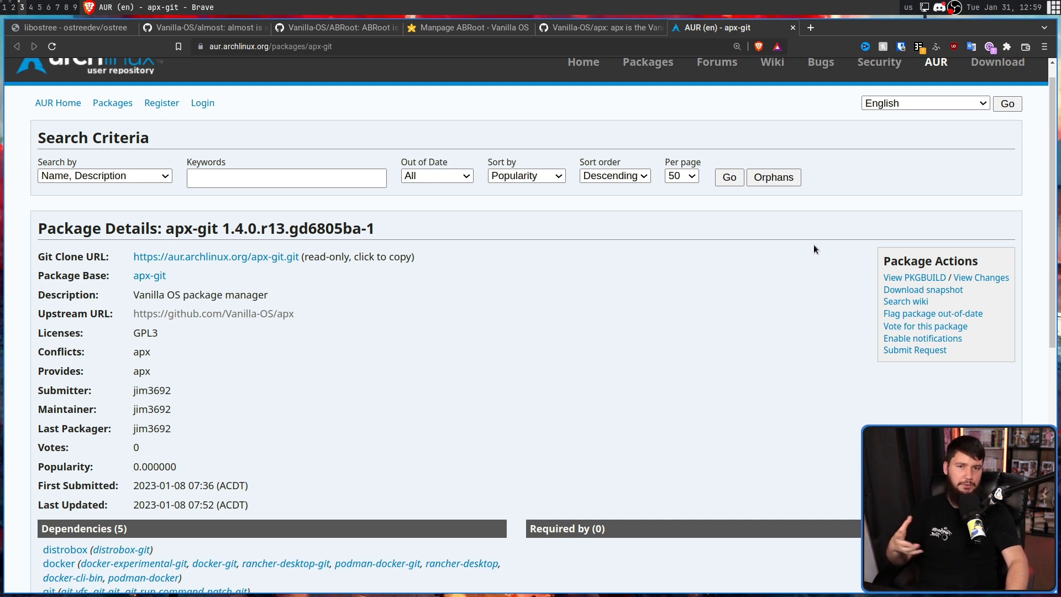